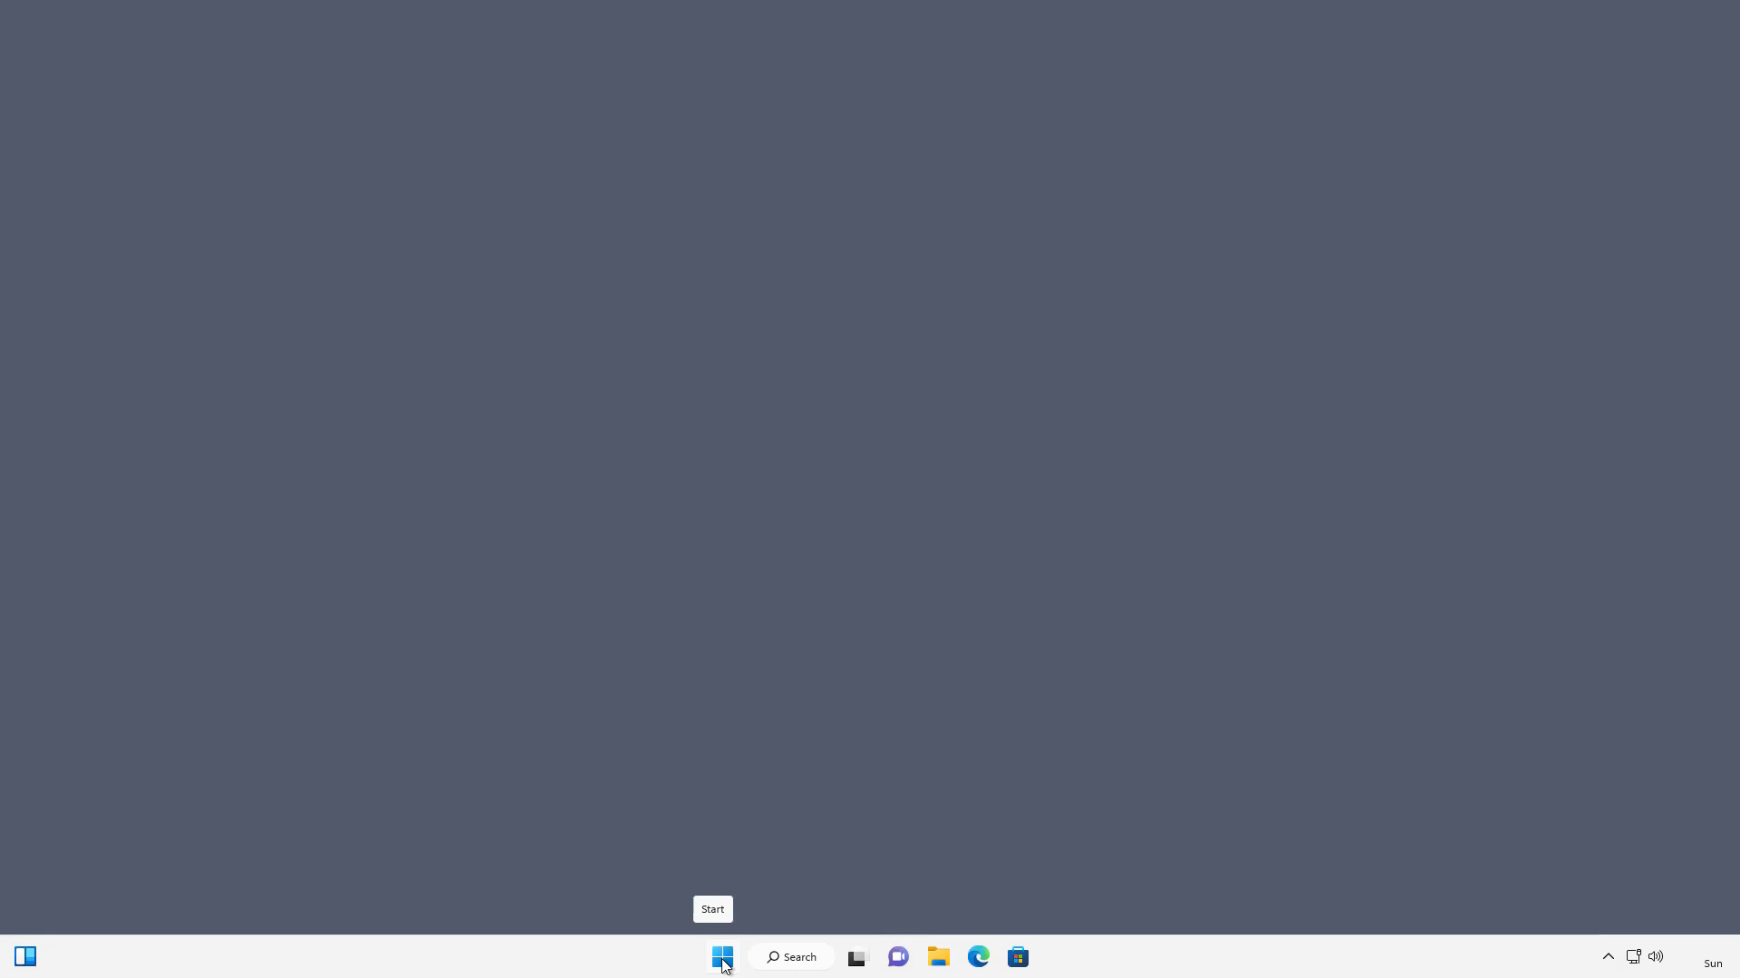
- Launch Windows Settings from the Start menu's pinned apps and go to the Apps page
{"action": "left_click", "coordinate": [721, 956]}
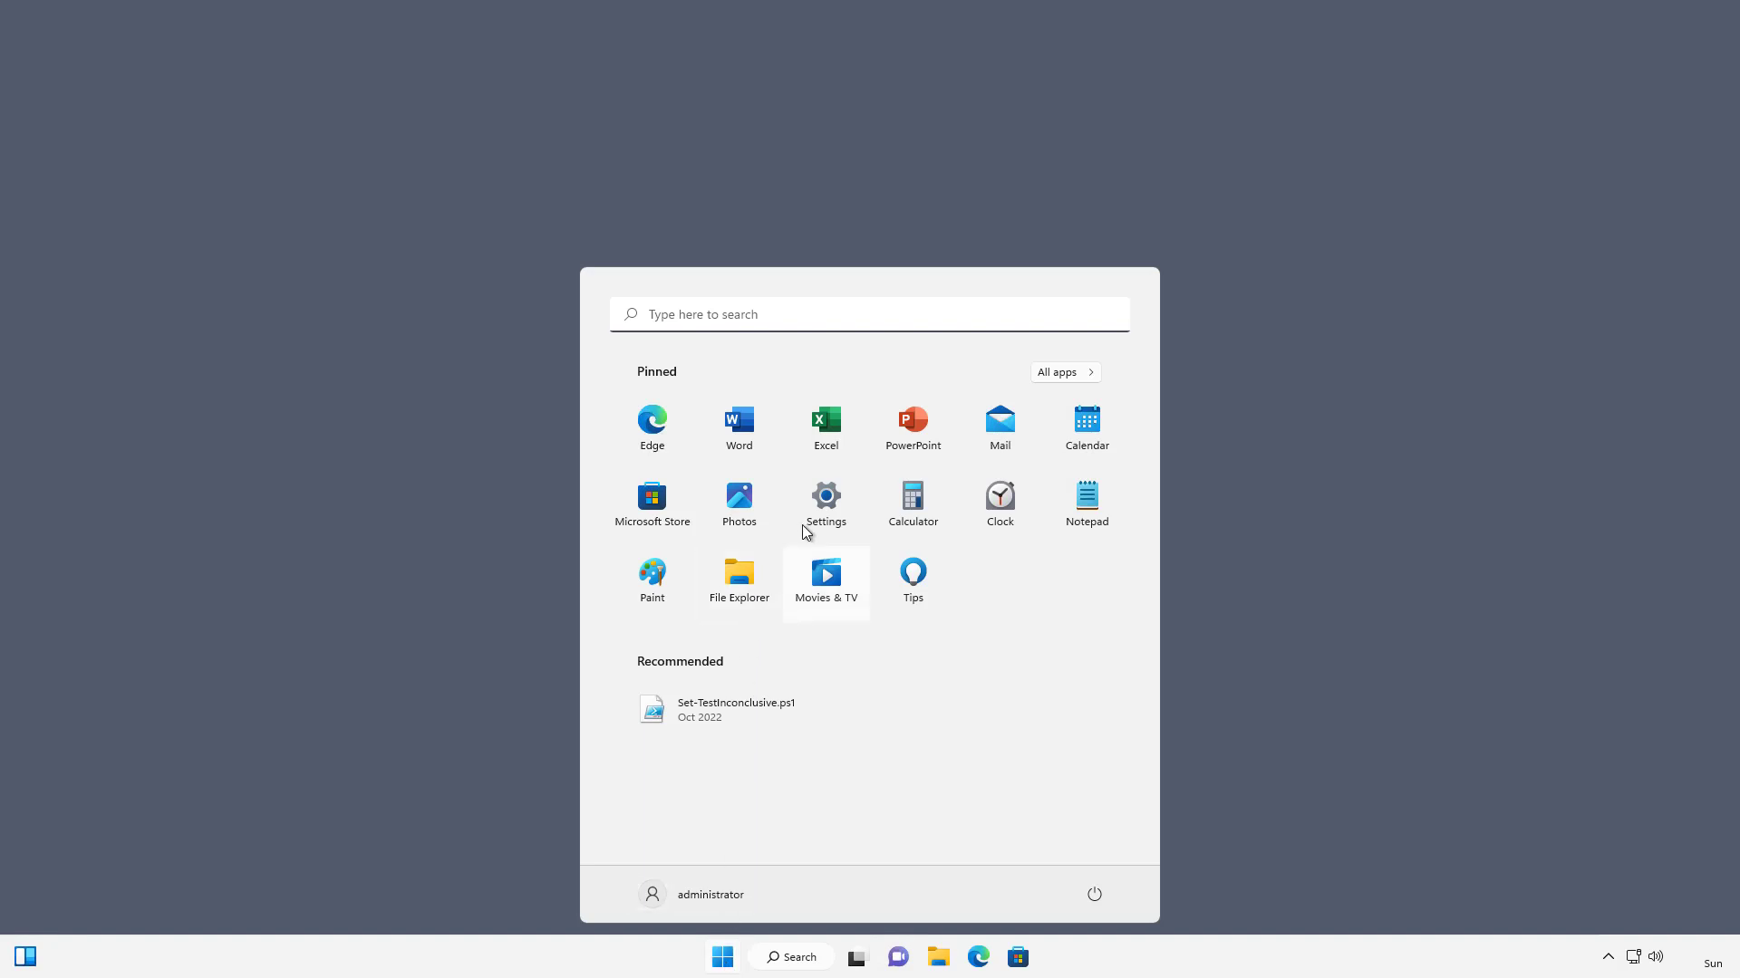
{"action": "left_click", "coordinate": [824, 495]}
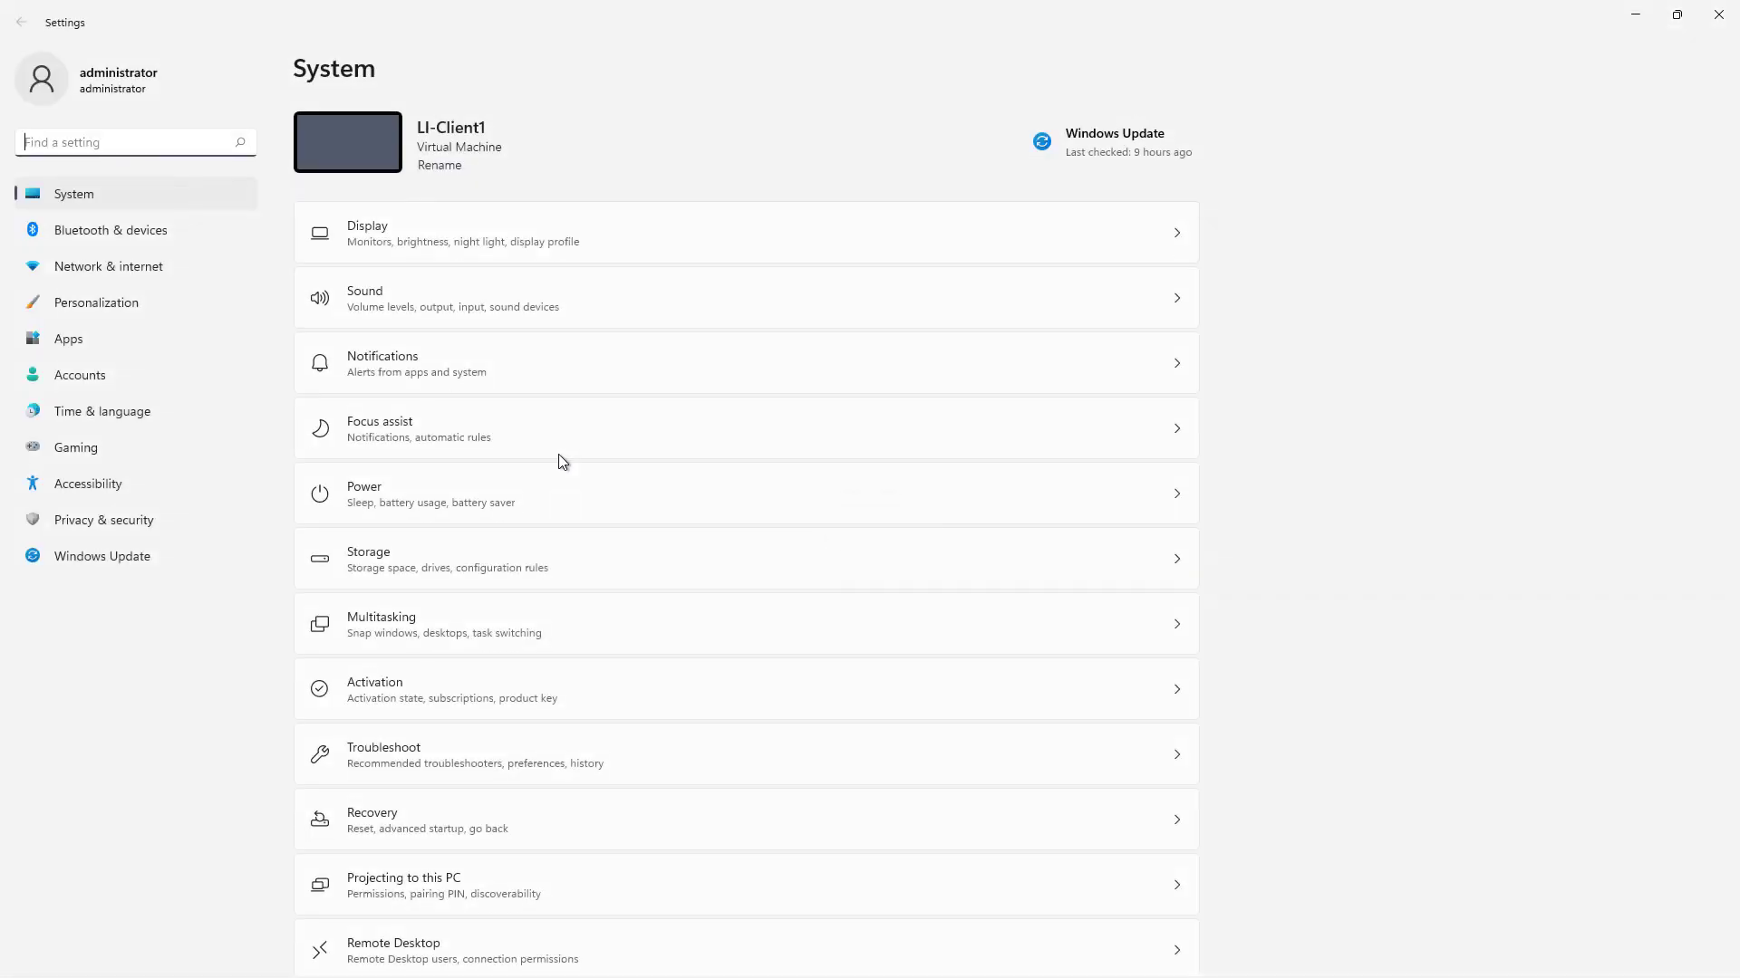
{"action": "mouse_move", "coordinate": [69, 340]}
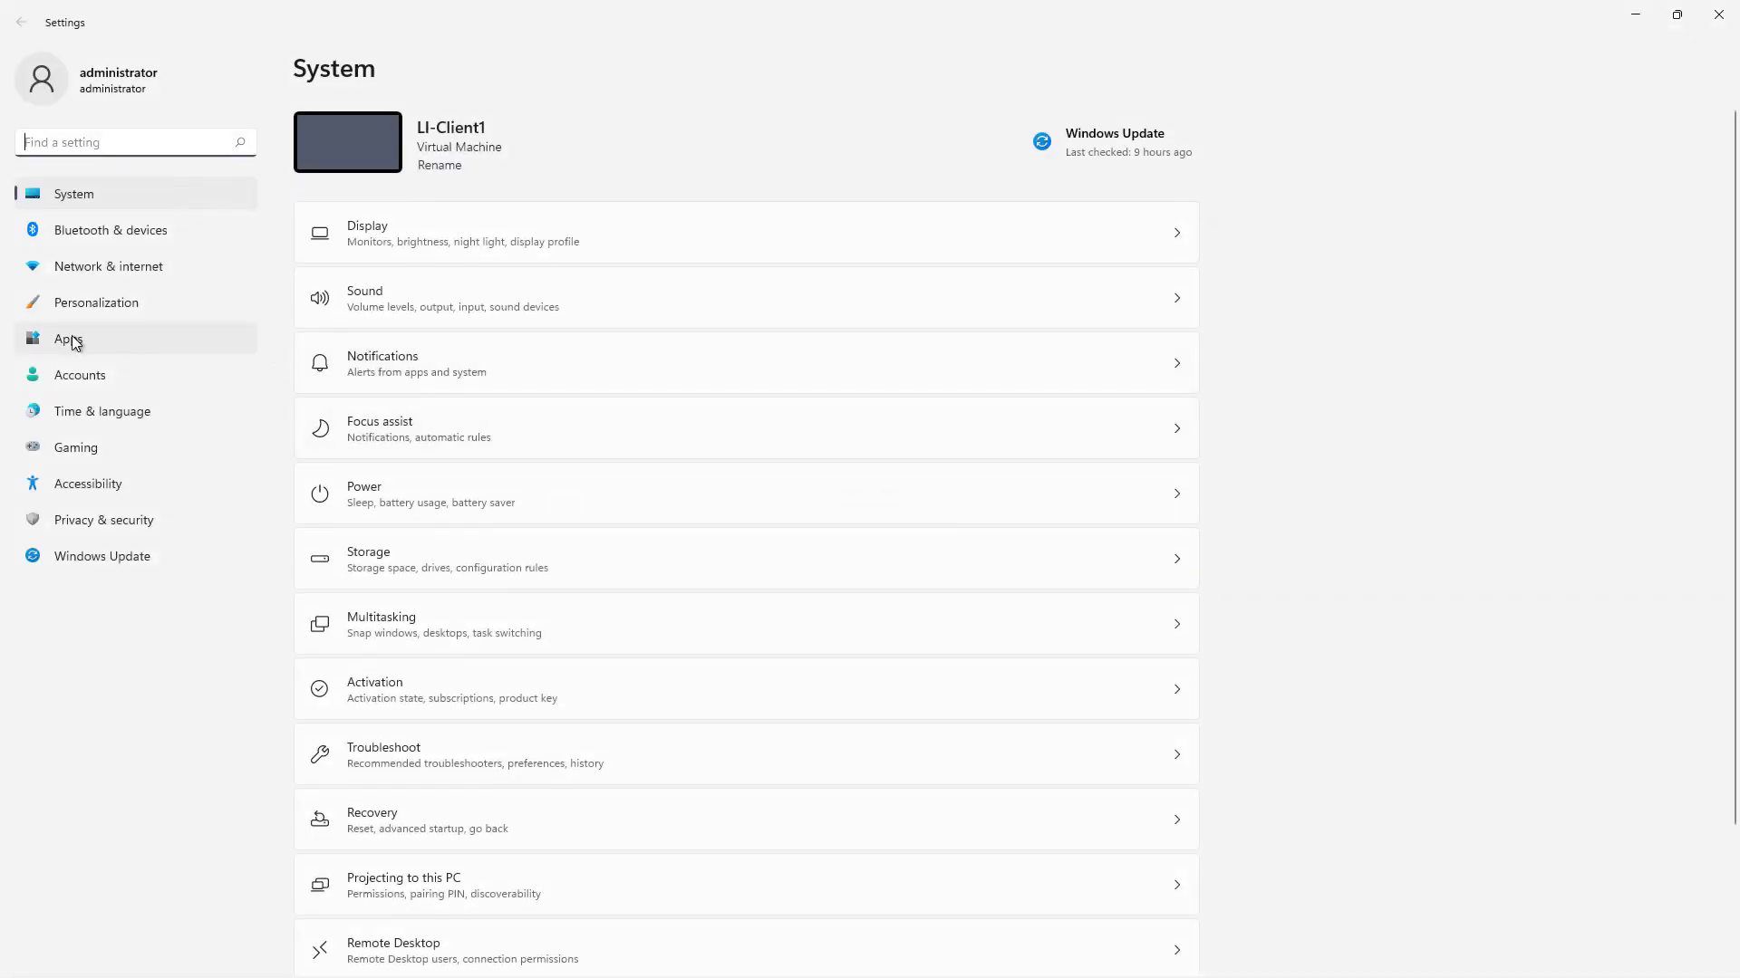
{"action": "left_click", "coordinate": [69, 338]}
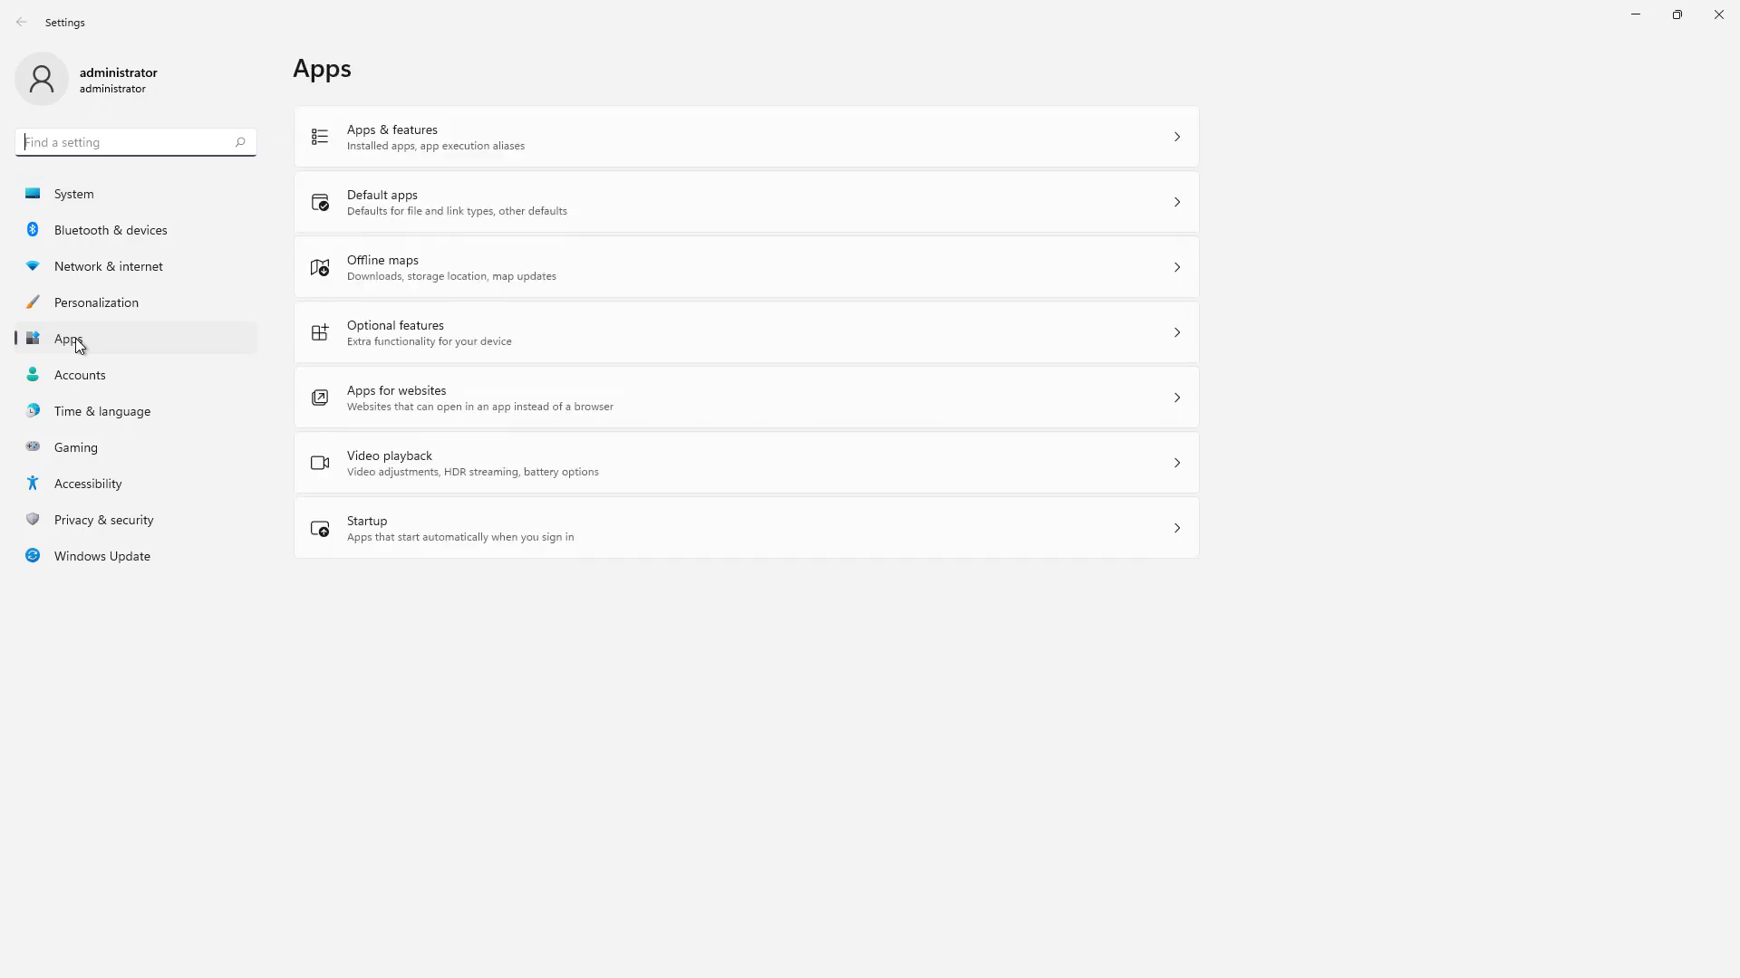
{"action": "mouse_move", "coordinate": [295, 345]}
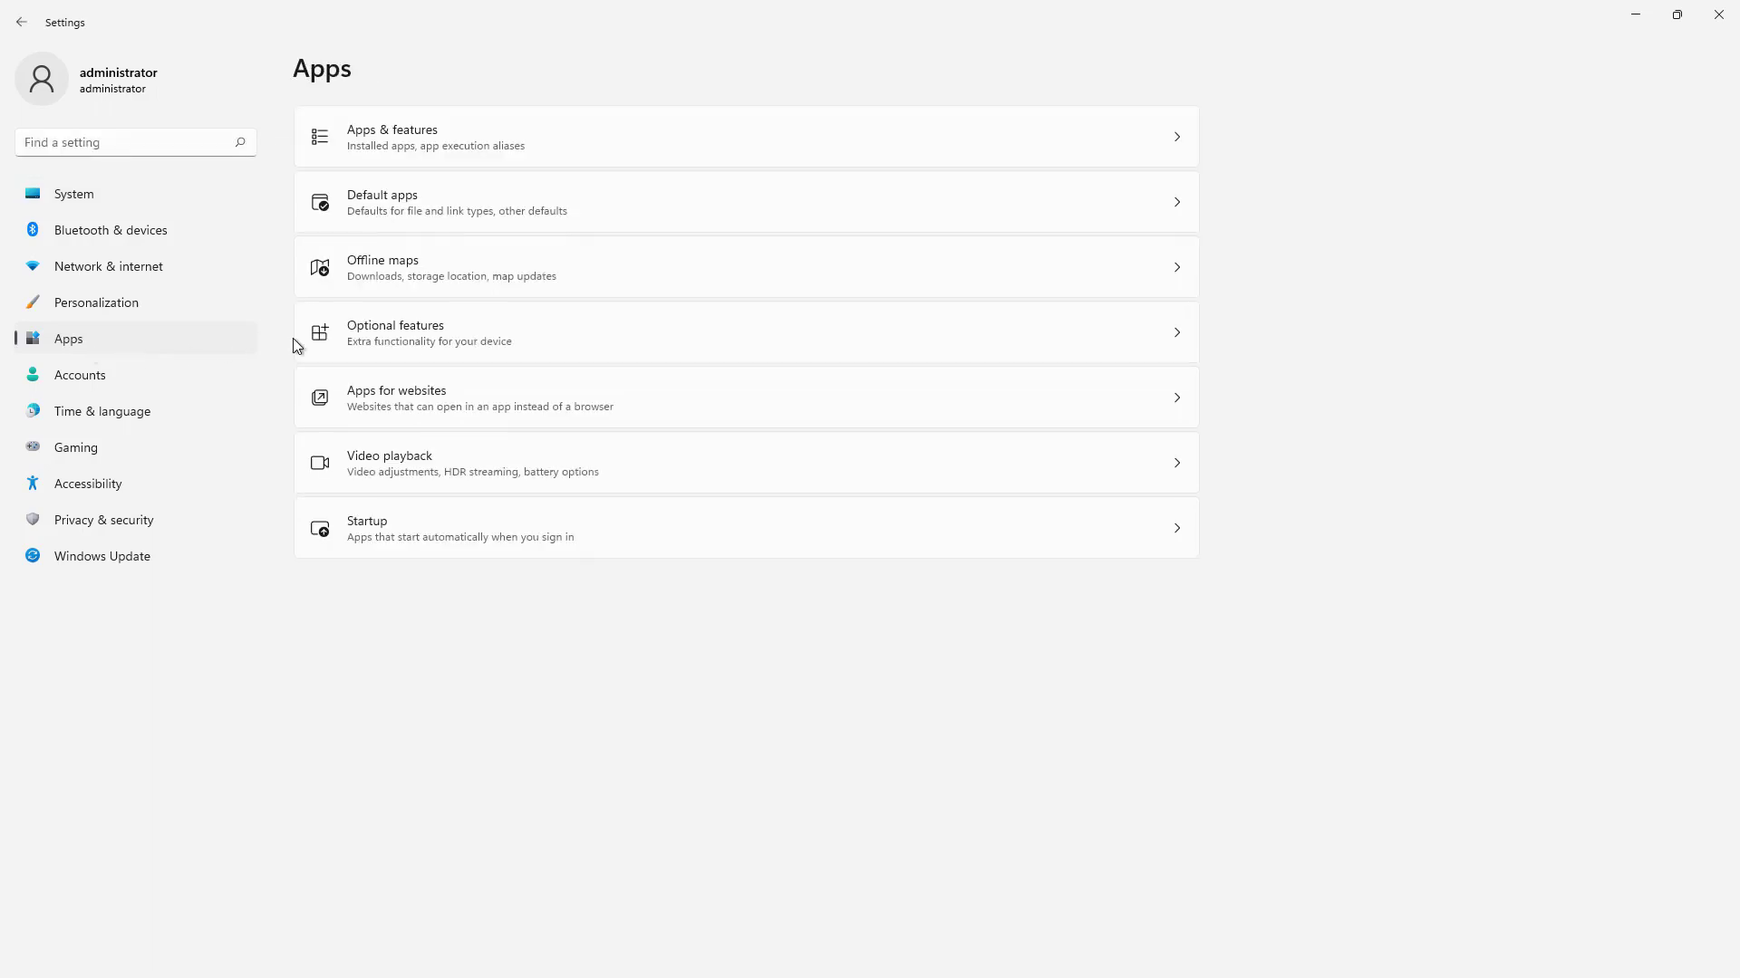
{"action": "mouse_move", "coordinate": [390, 337]}
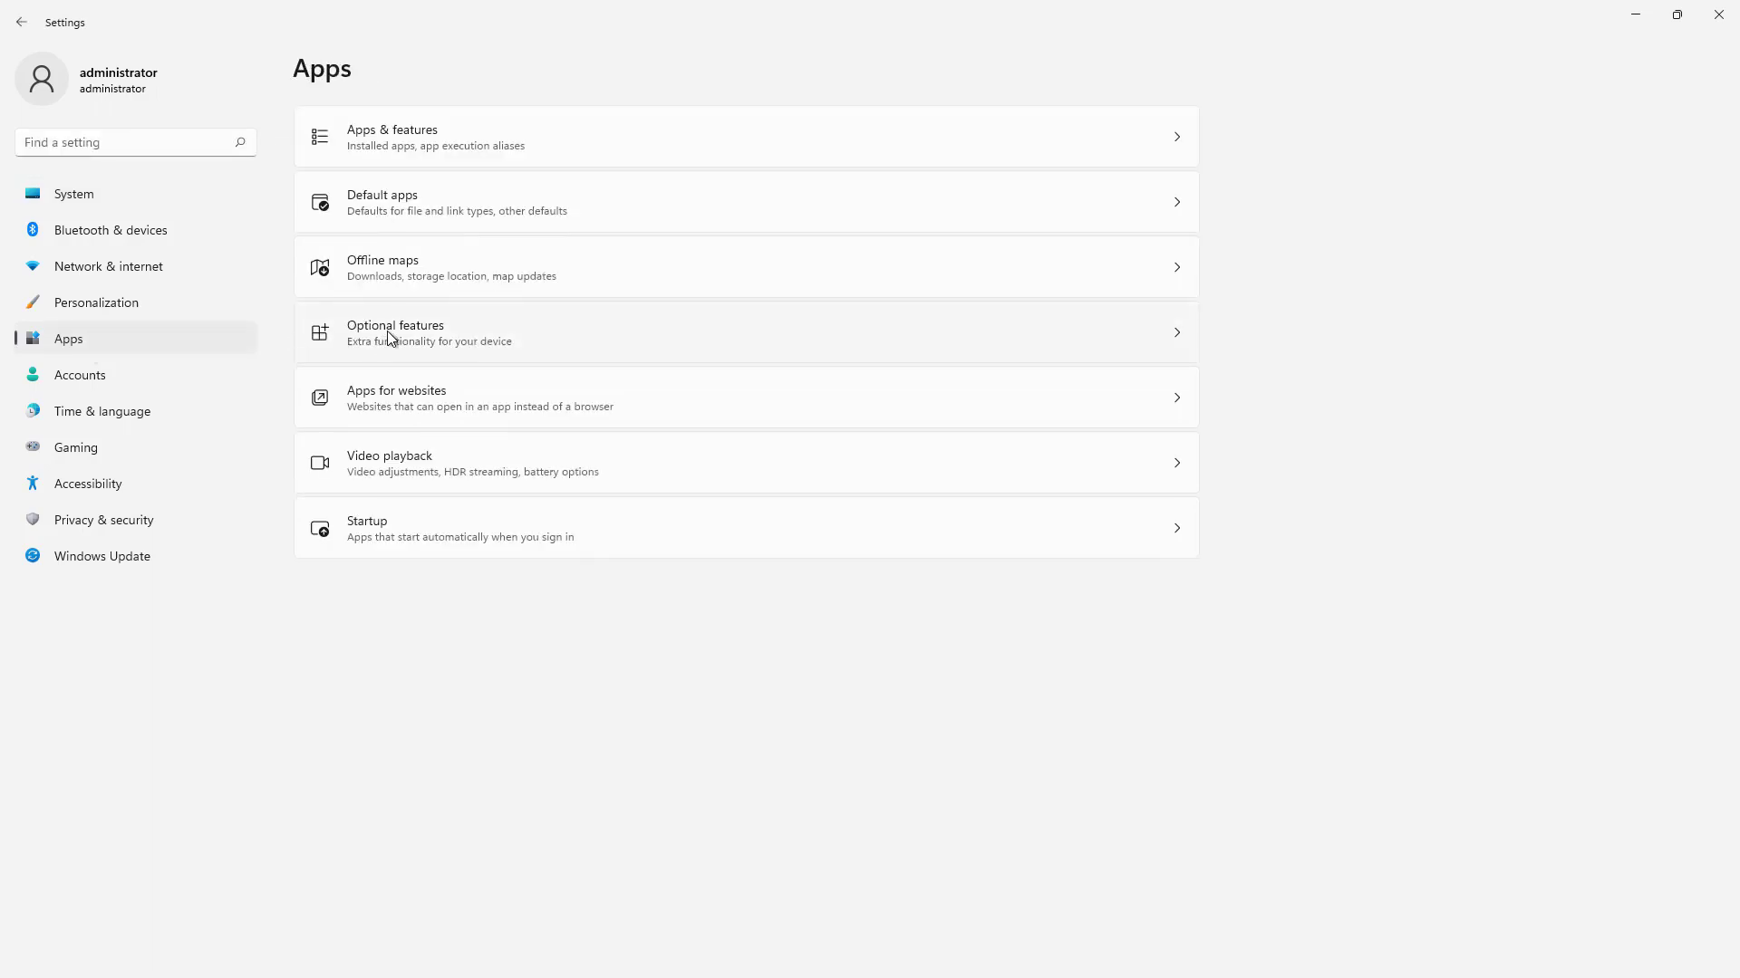
- Search optional features for 'rsat' and select RSAT: Active Directory Domain Services and Lightweight Directory Services Tools
{"action": "left_click", "coordinate": [394, 332]}
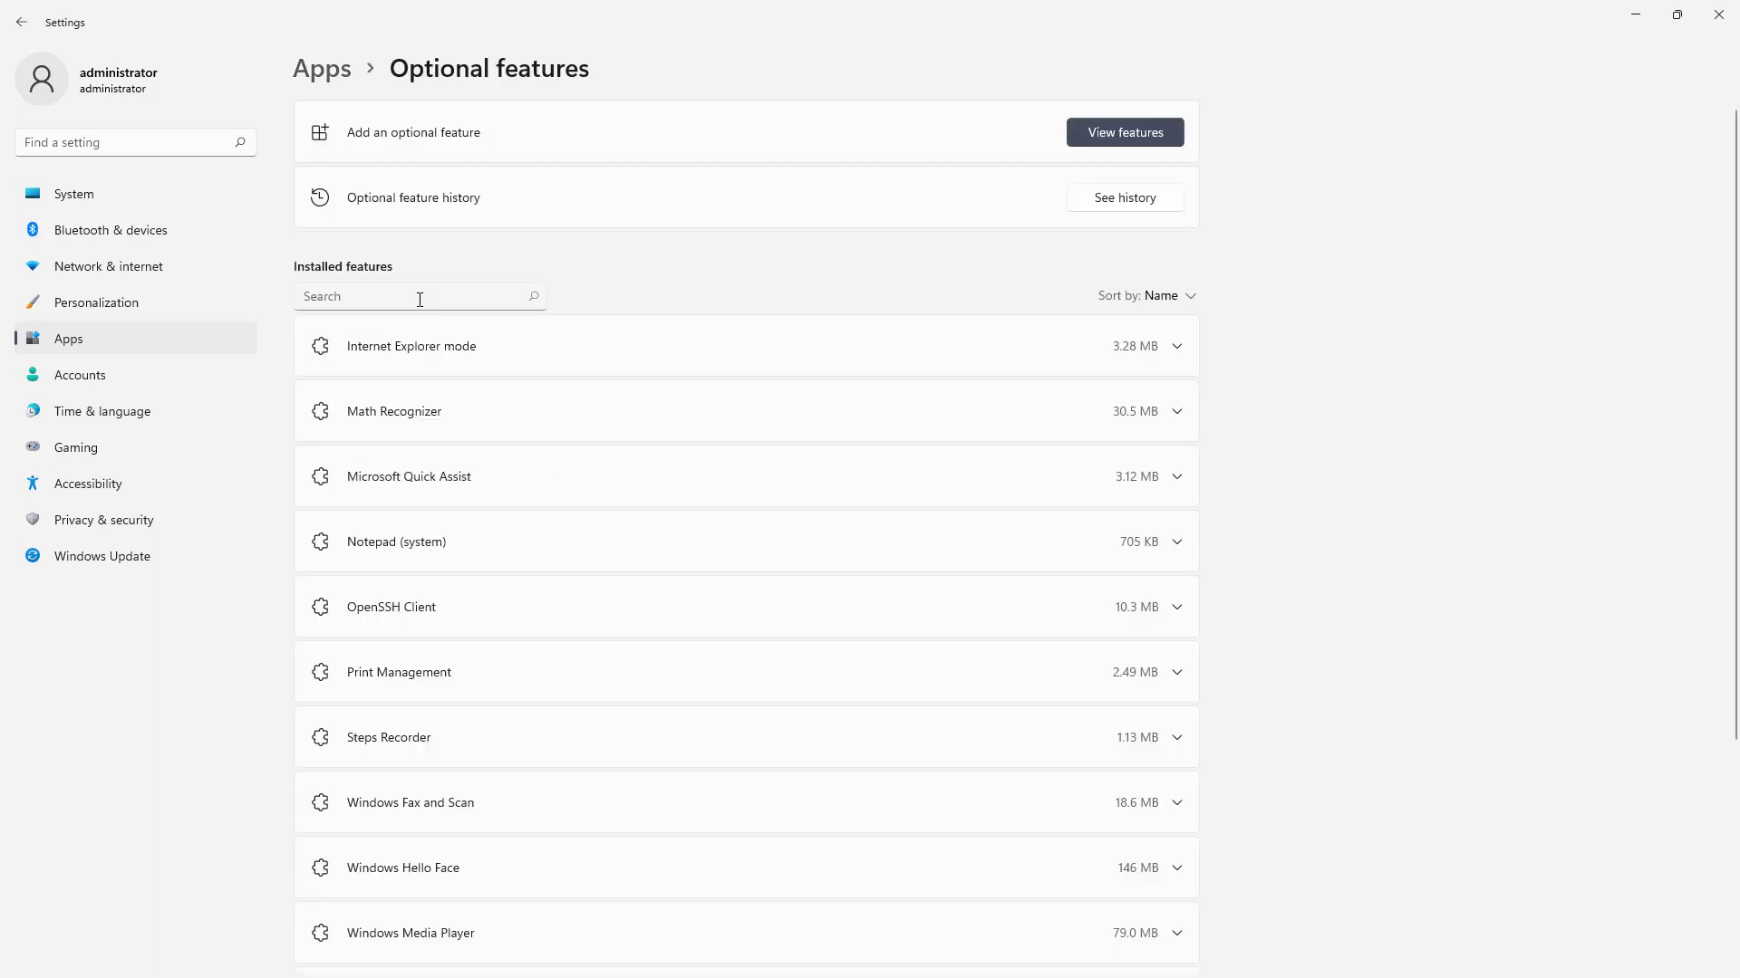
{"action": "mouse_move", "coordinate": [996, 174]}
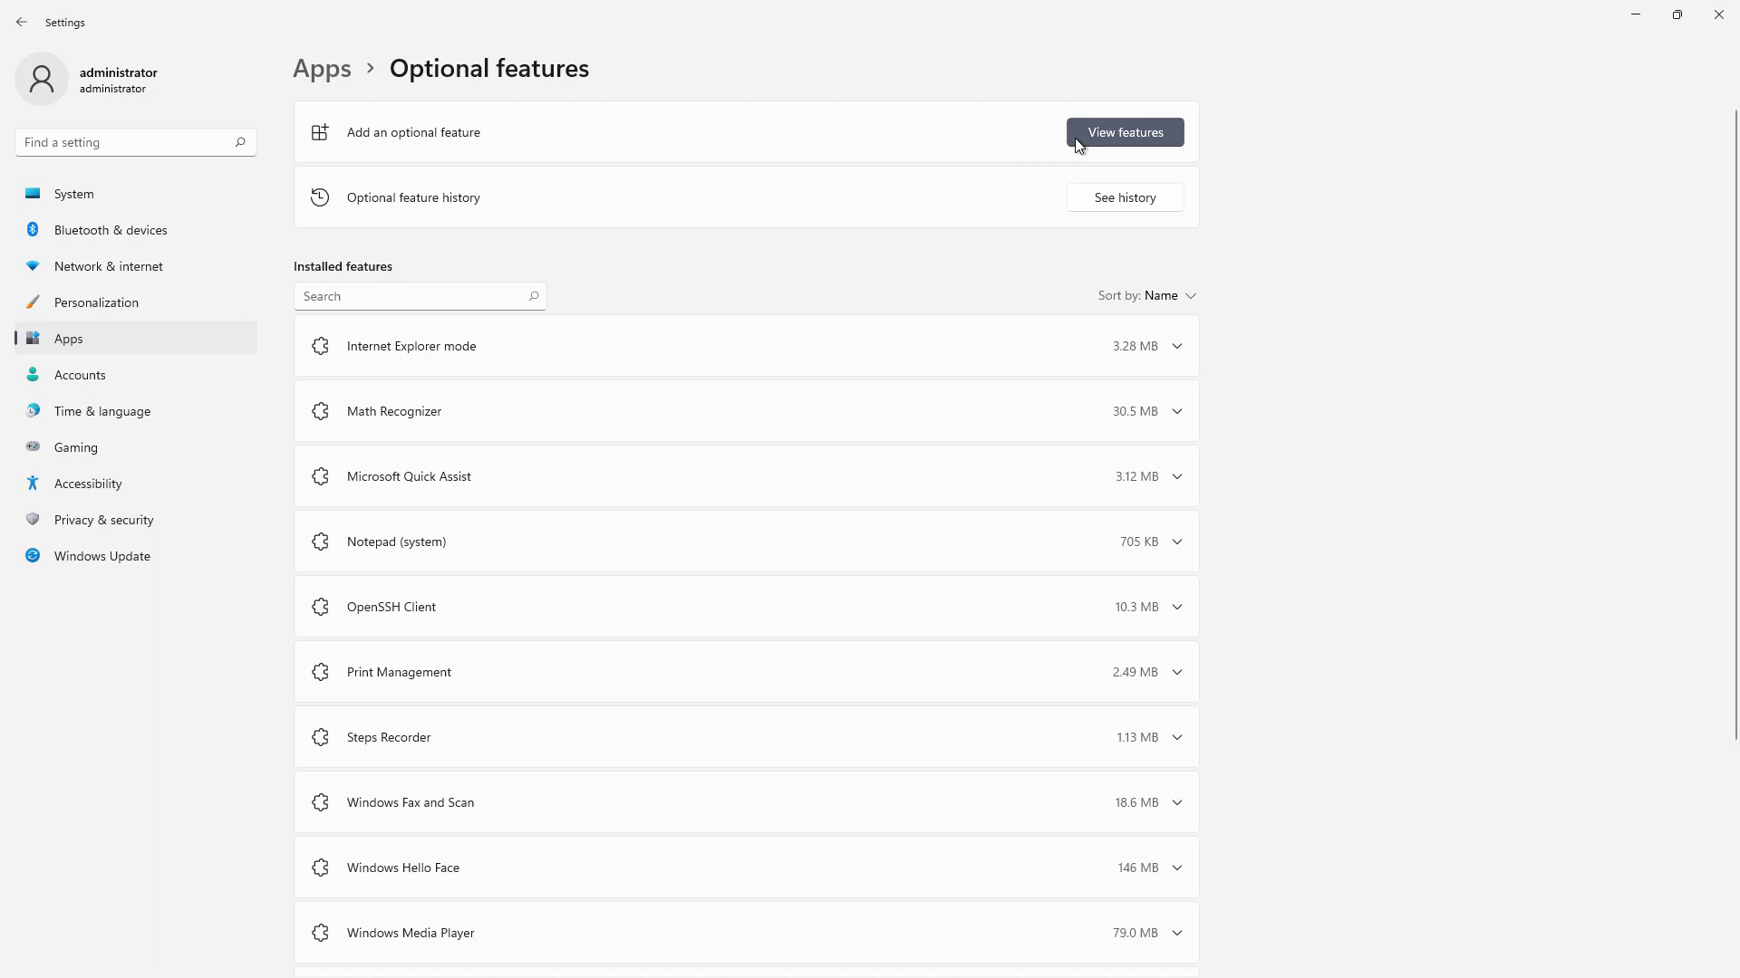
{"action": "left_click", "coordinate": [1122, 132]}
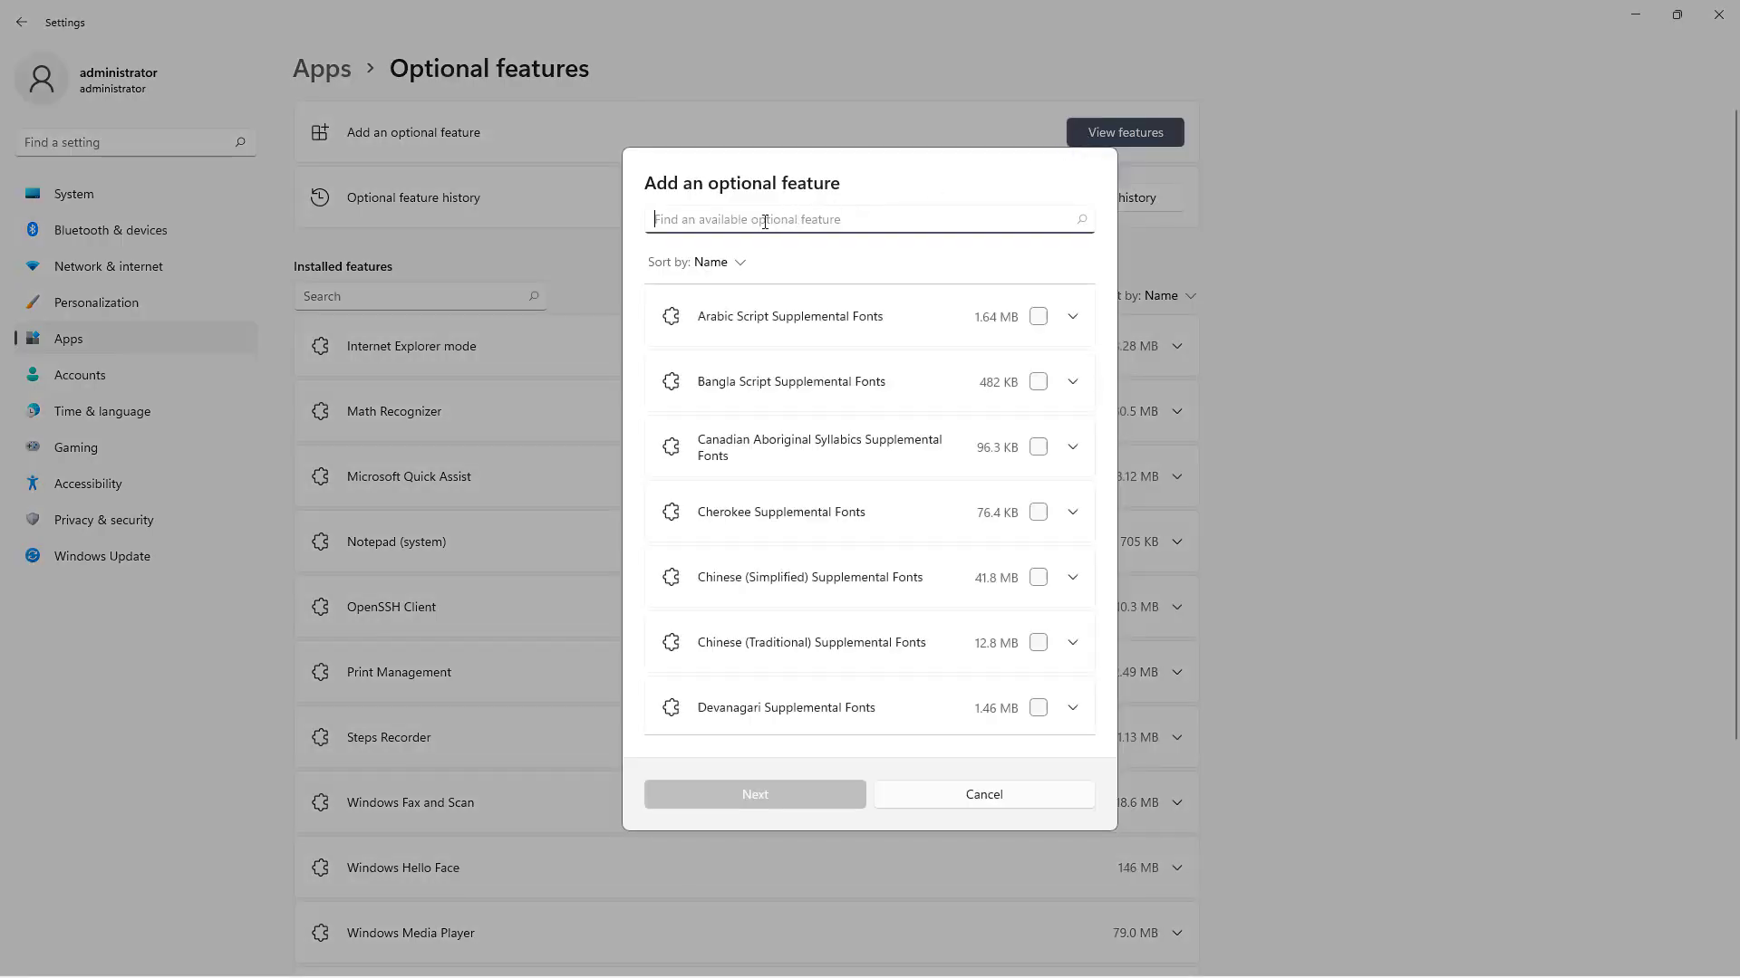
{"action": "type", "text": "f"}
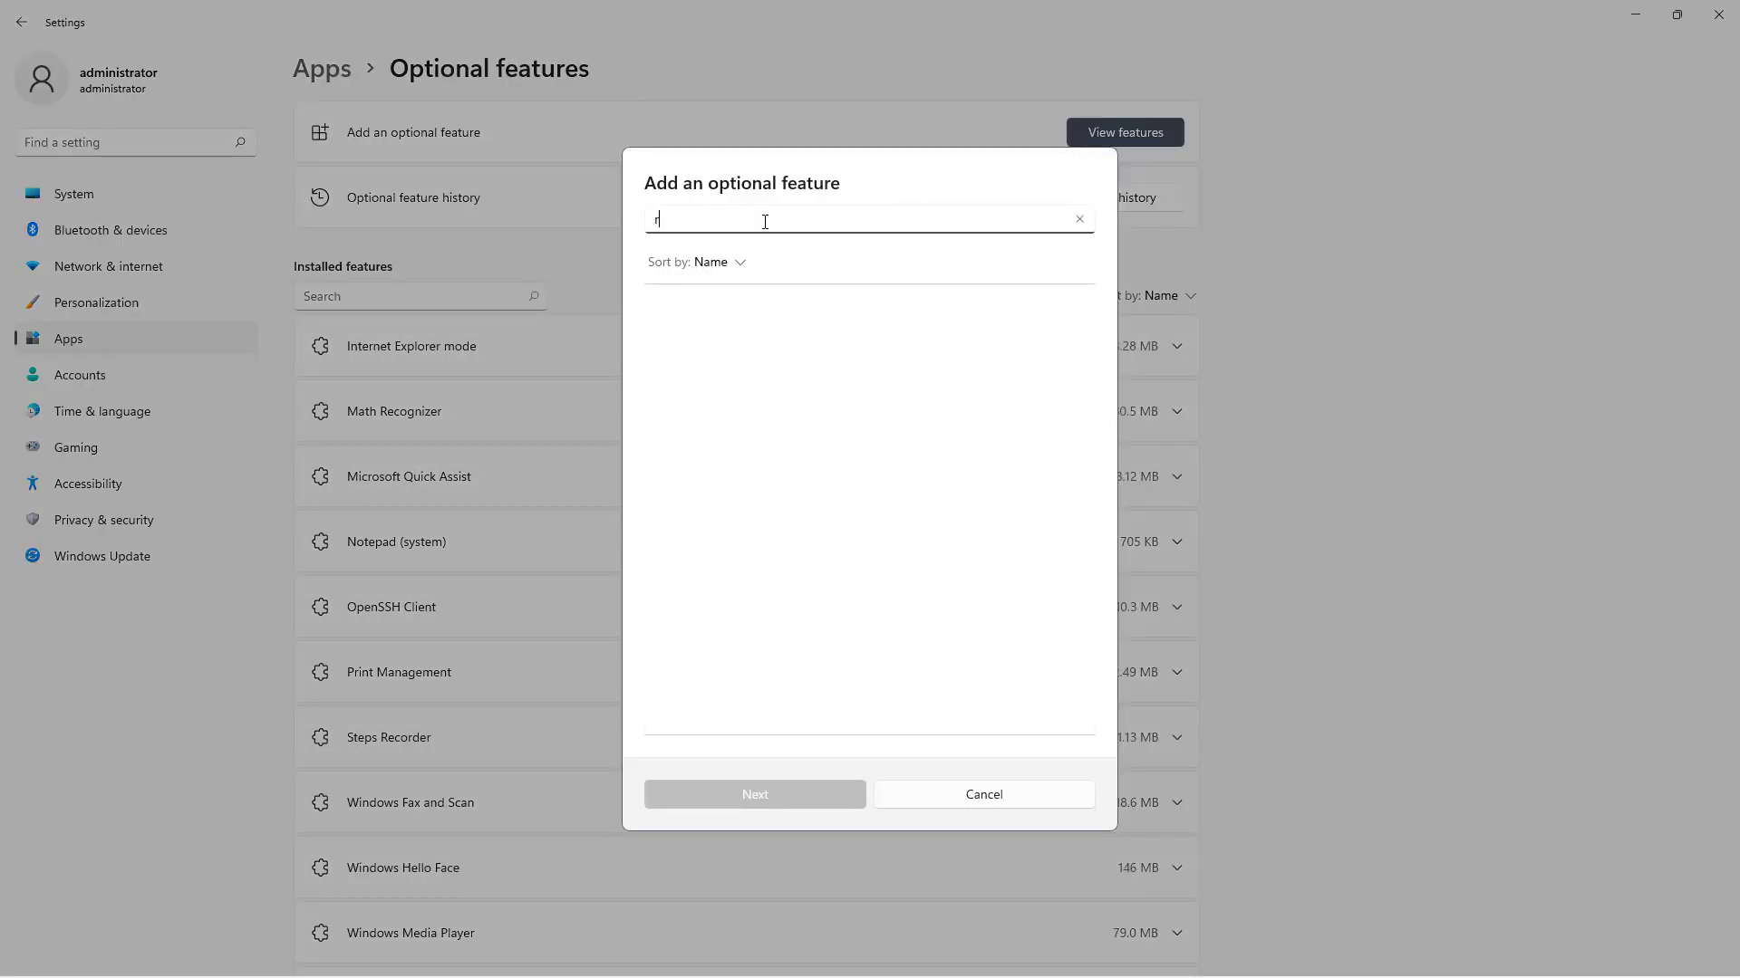
{"action": "type", "text": "sat"}
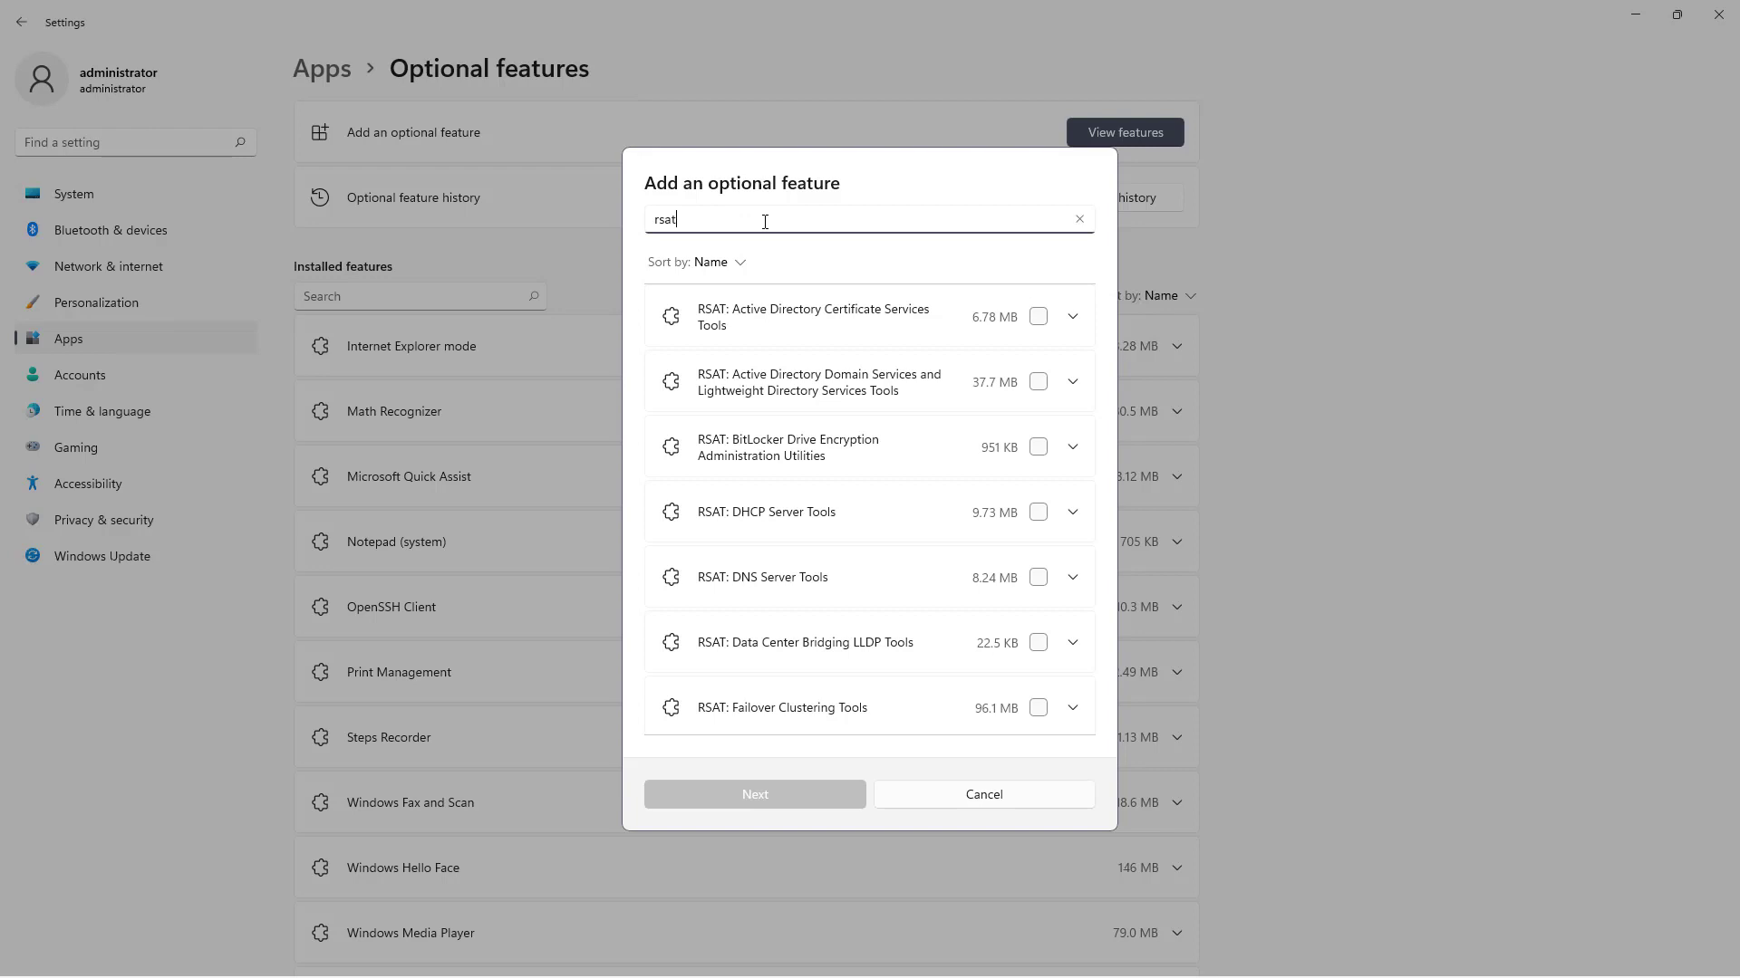
{"action": "mouse_move", "coordinate": [851, 360]}
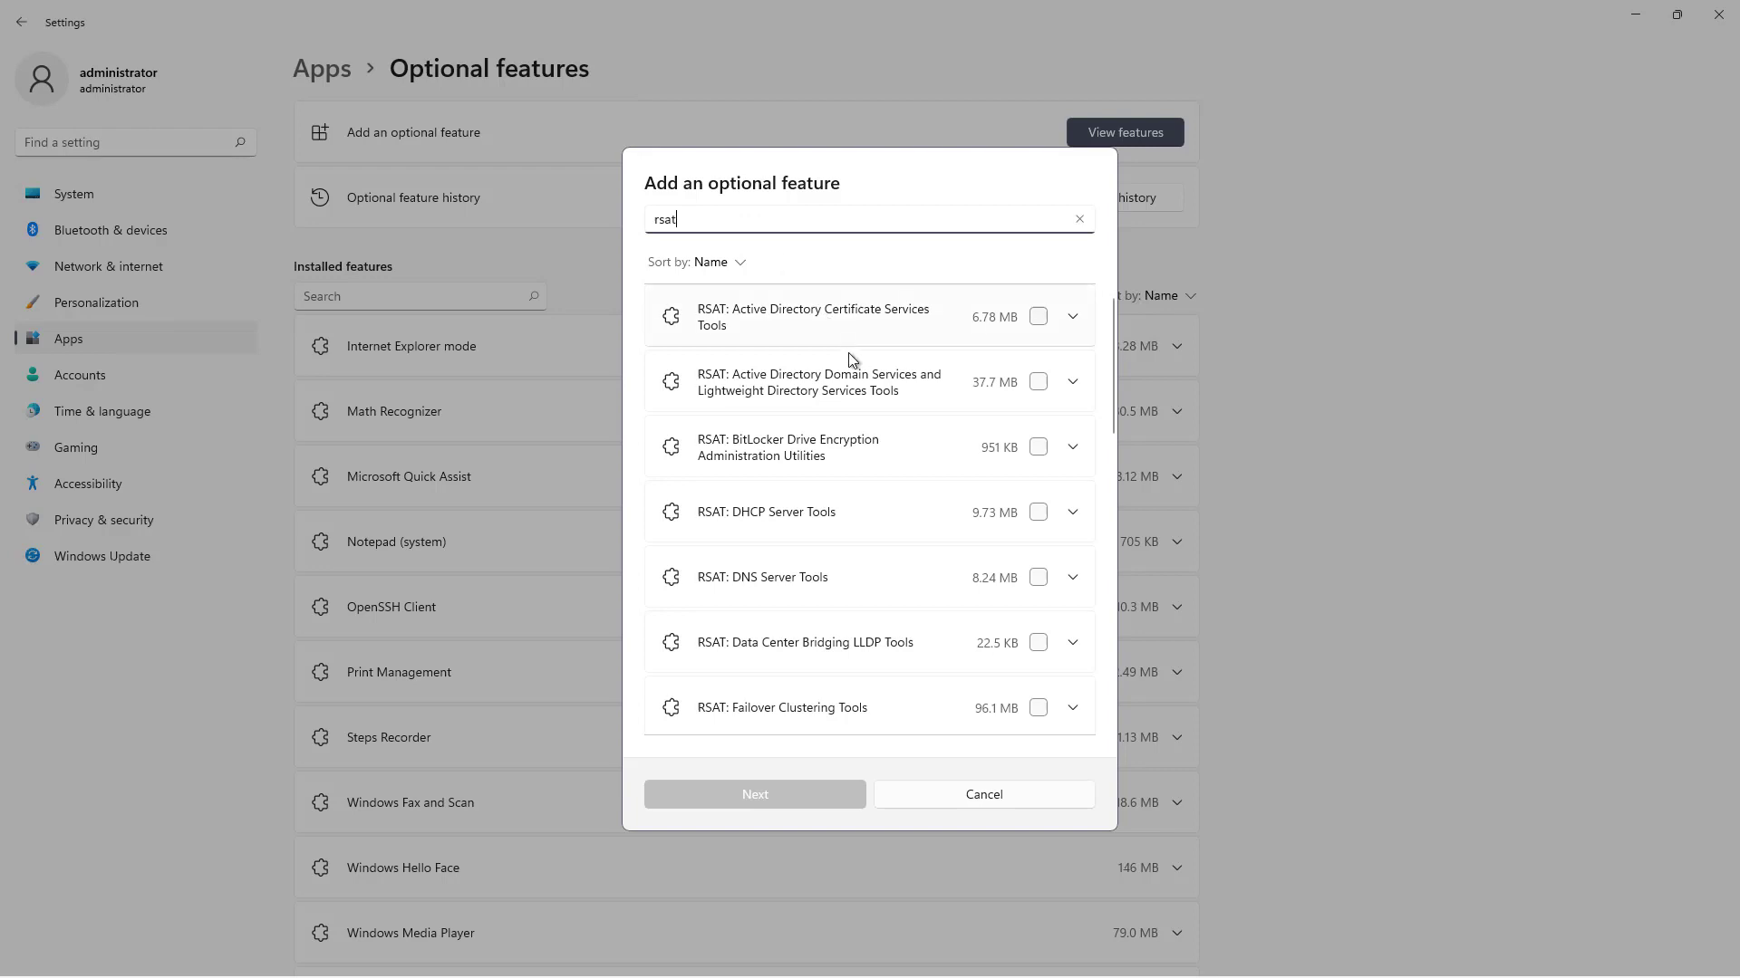
{"action": "mouse_move", "coordinate": [908, 394]}
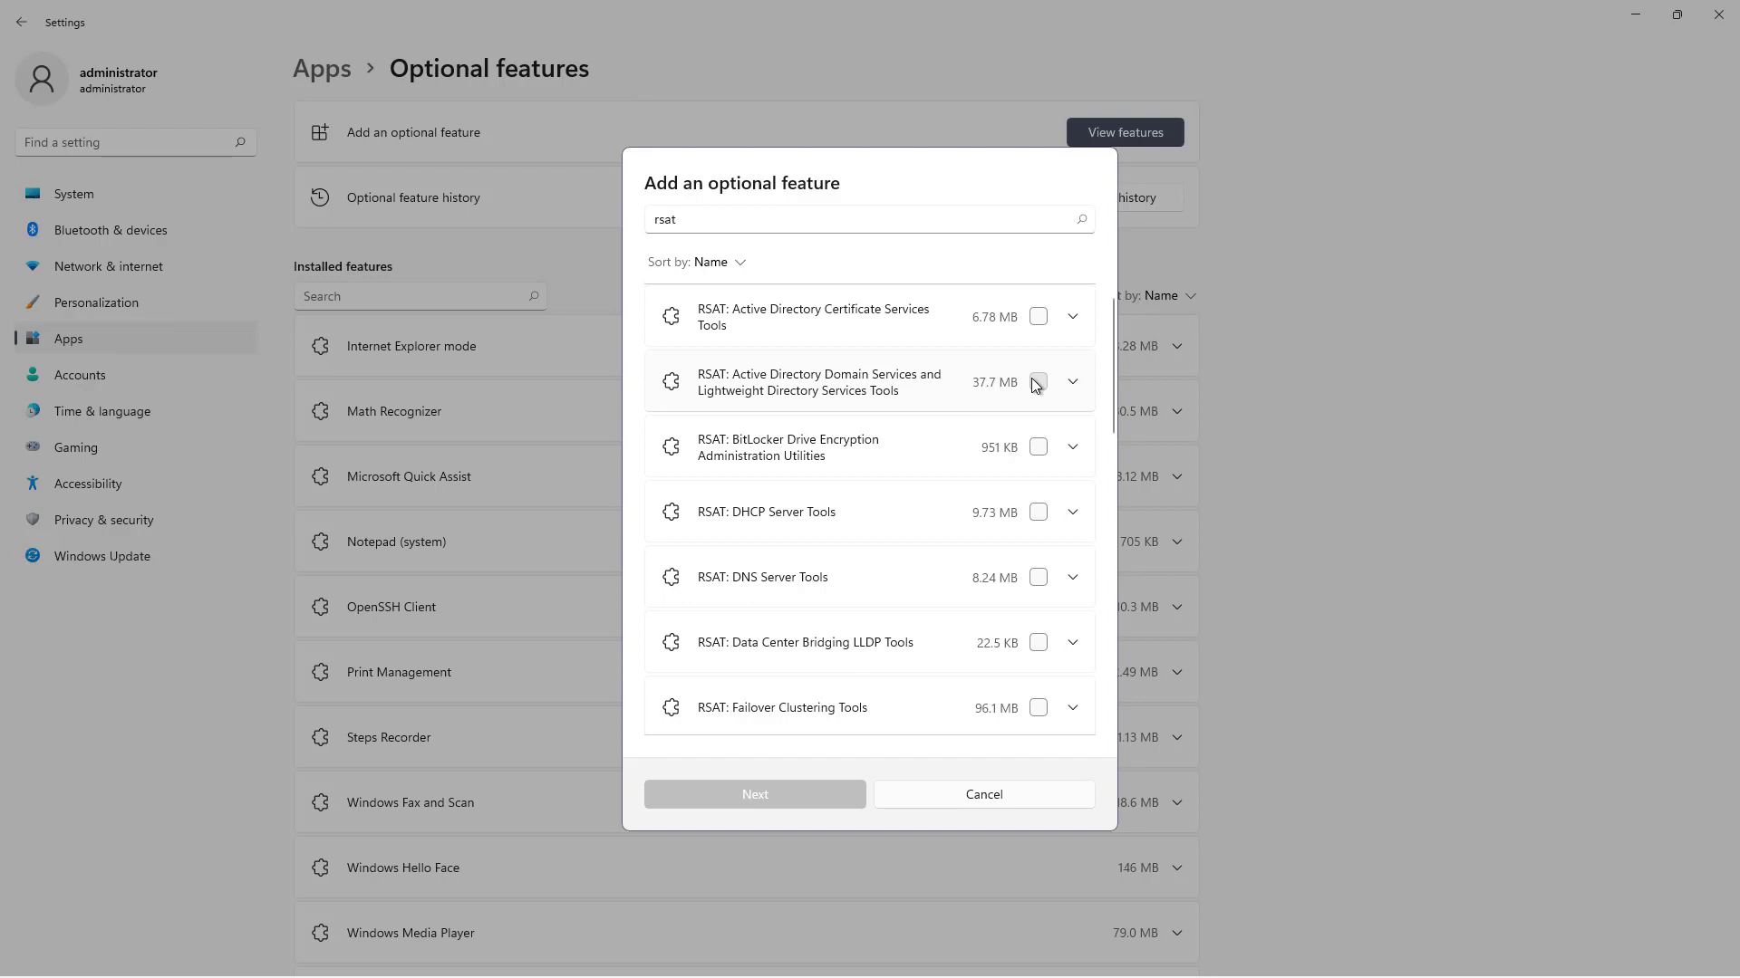
{"action": "left_click", "coordinate": [1038, 381]}
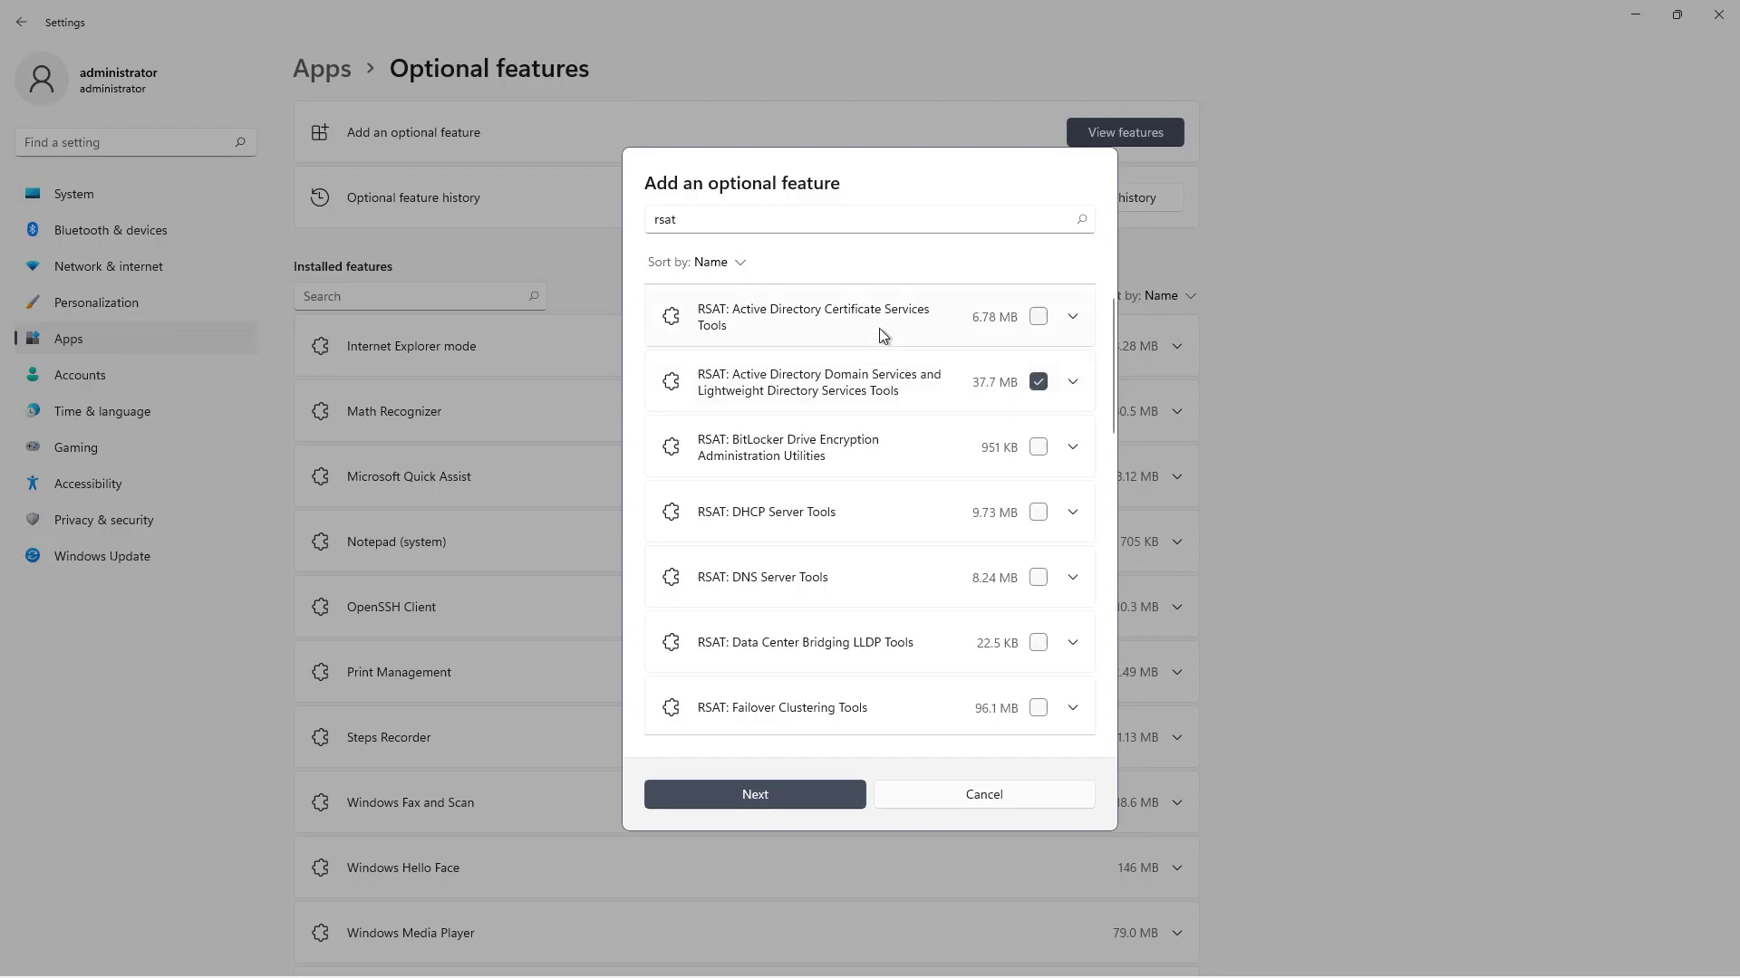
{"action": "mouse_move", "coordinate": [896, 474]}
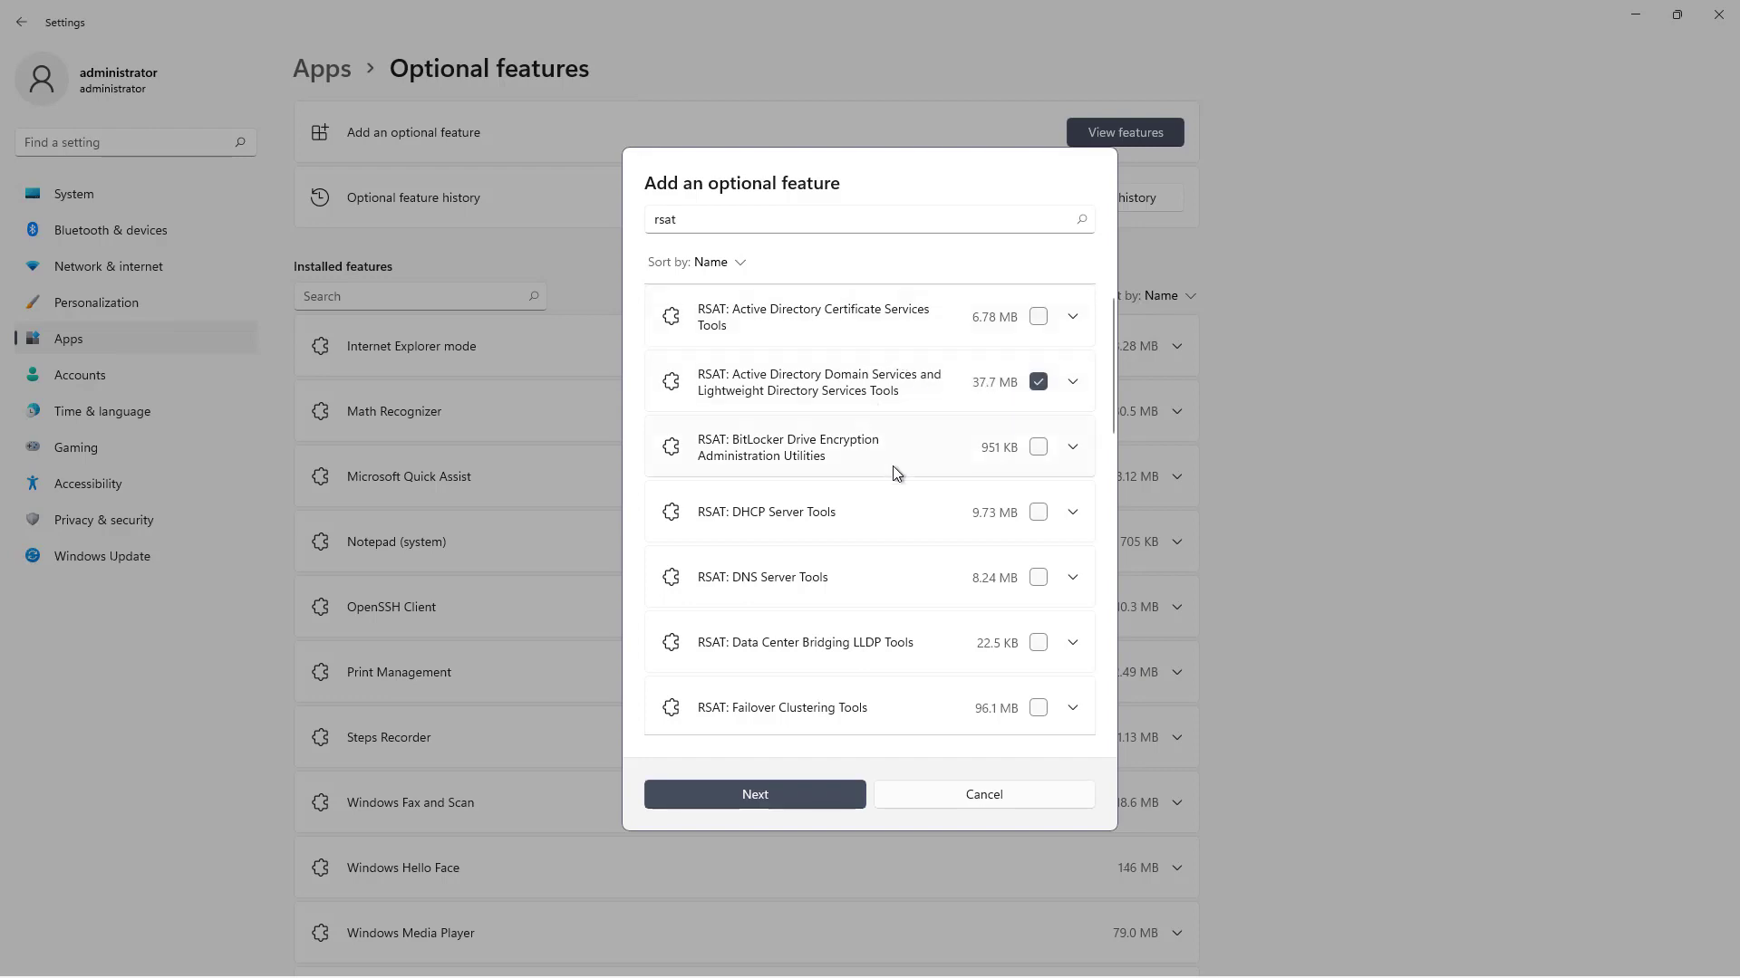
{"action": "mouse_move", "coordinate": [821, 758]}
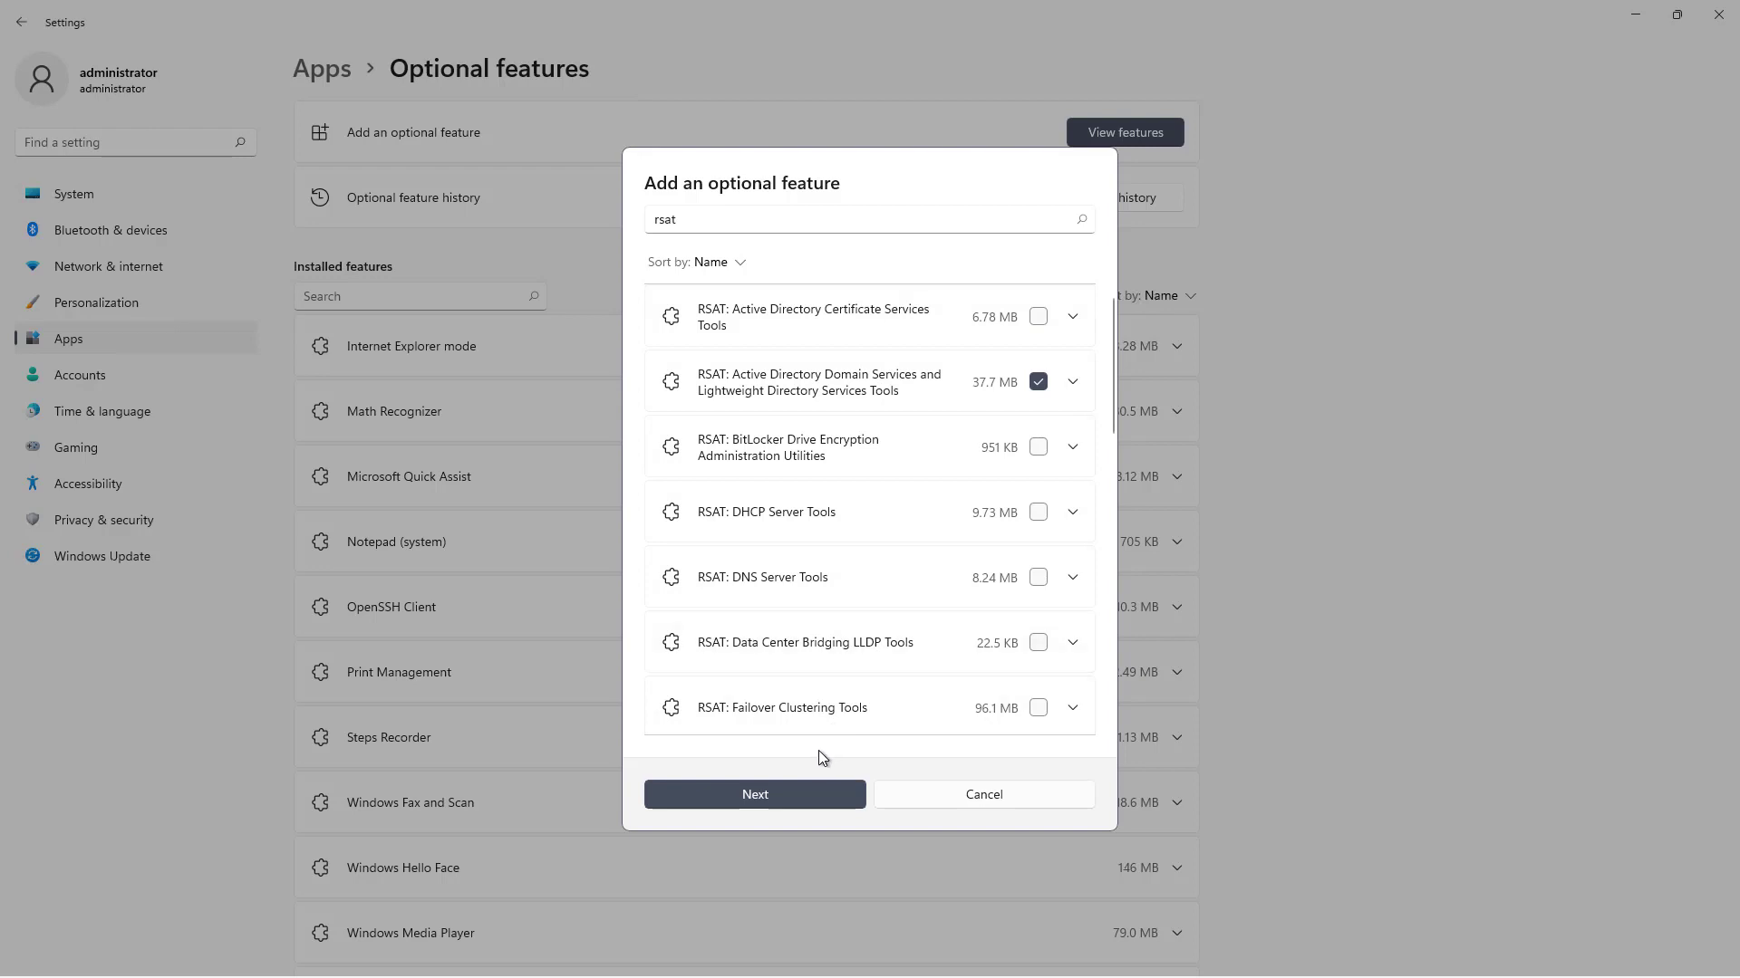
{"action": "mouse_move", "coordinate": [810, 744]}
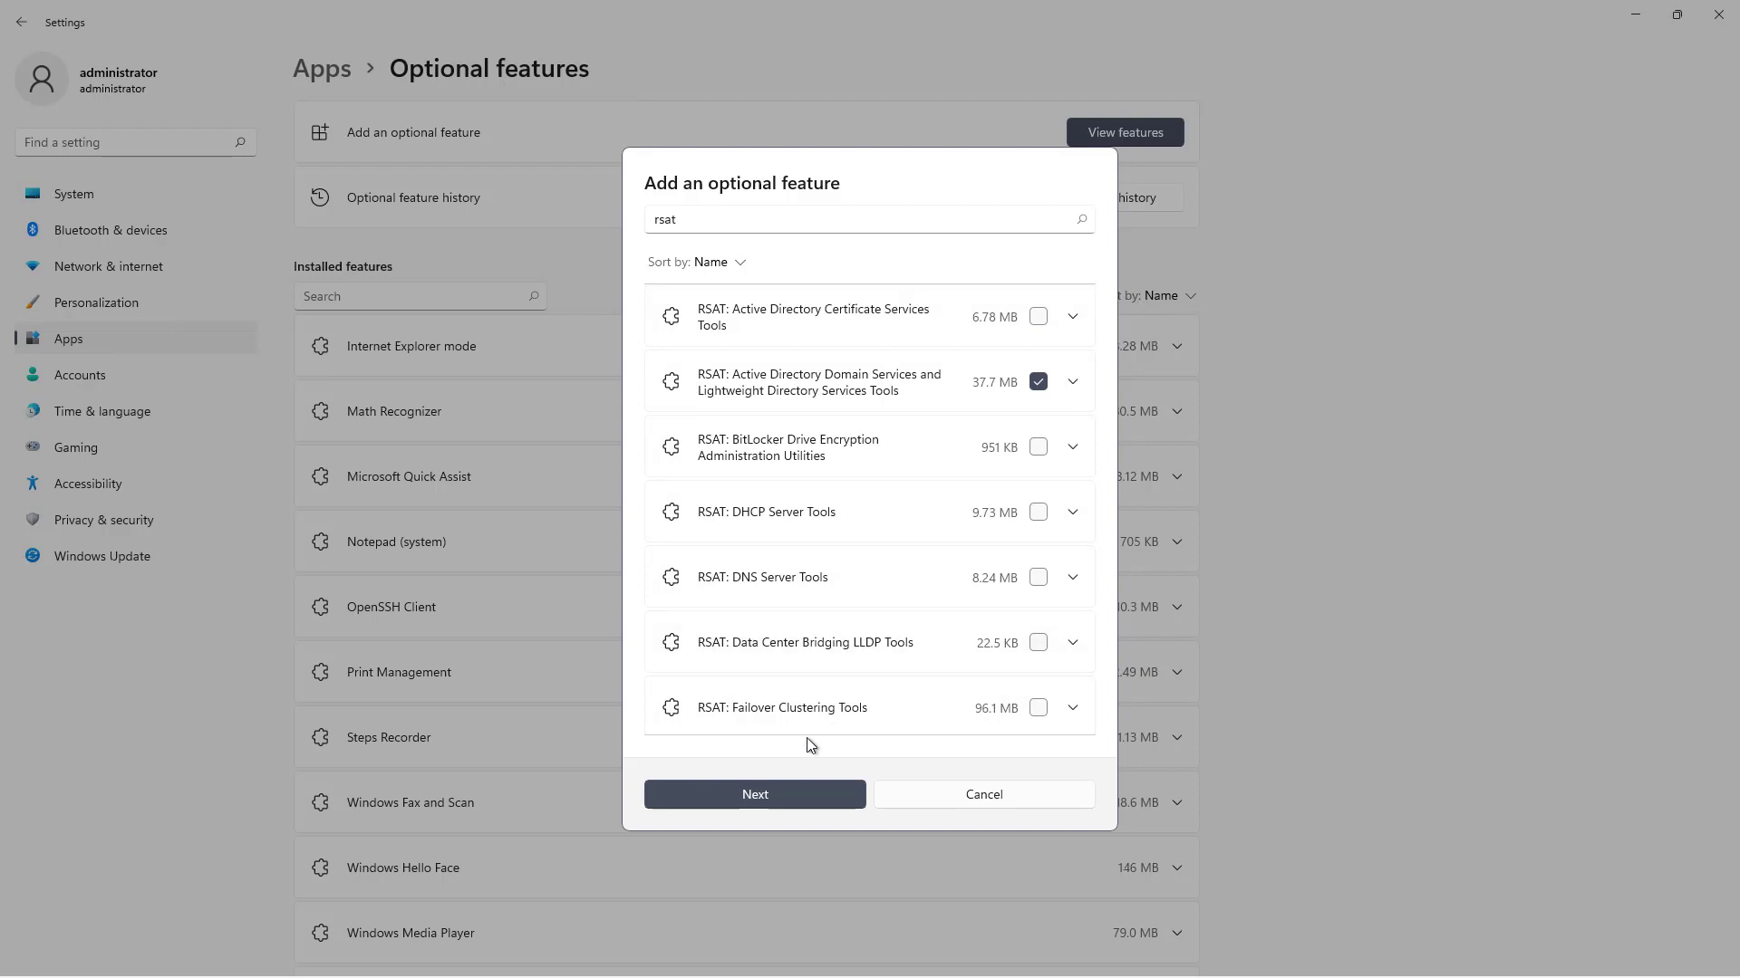
{"action": "left_click", "coordinate": [755, 795]}
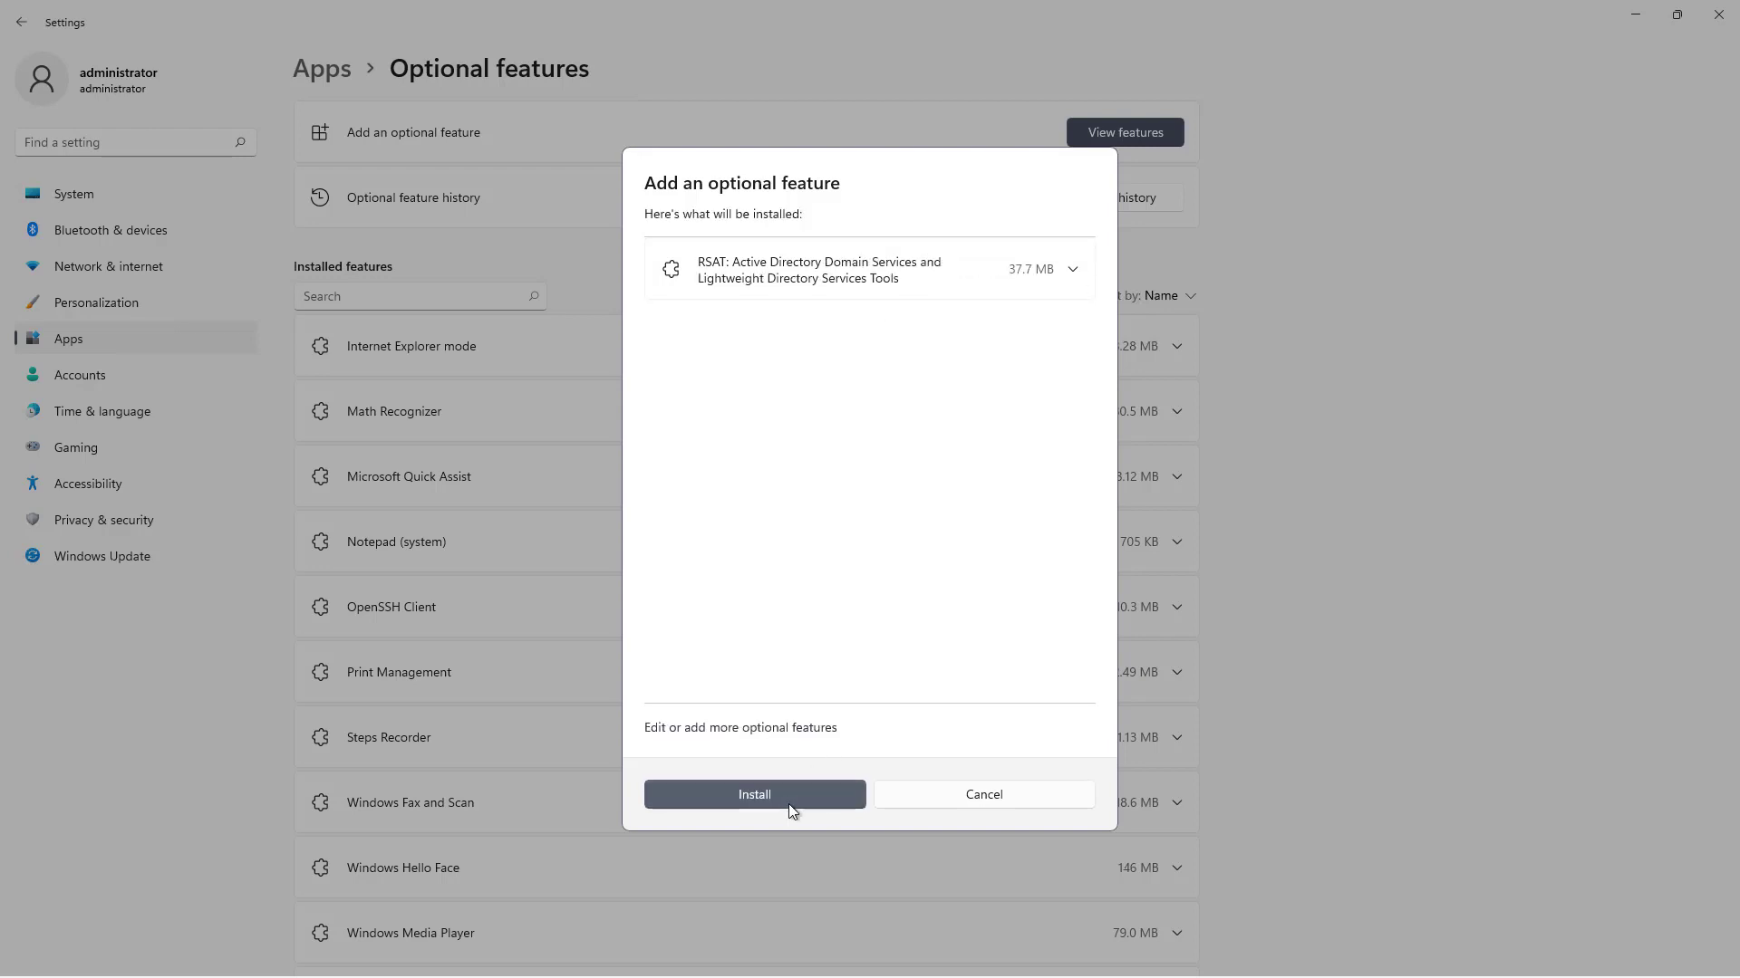
- Install the selected RSAT Active Directory Domain Services tools
{"action": "left_click", "coordinate": [753, 794]}
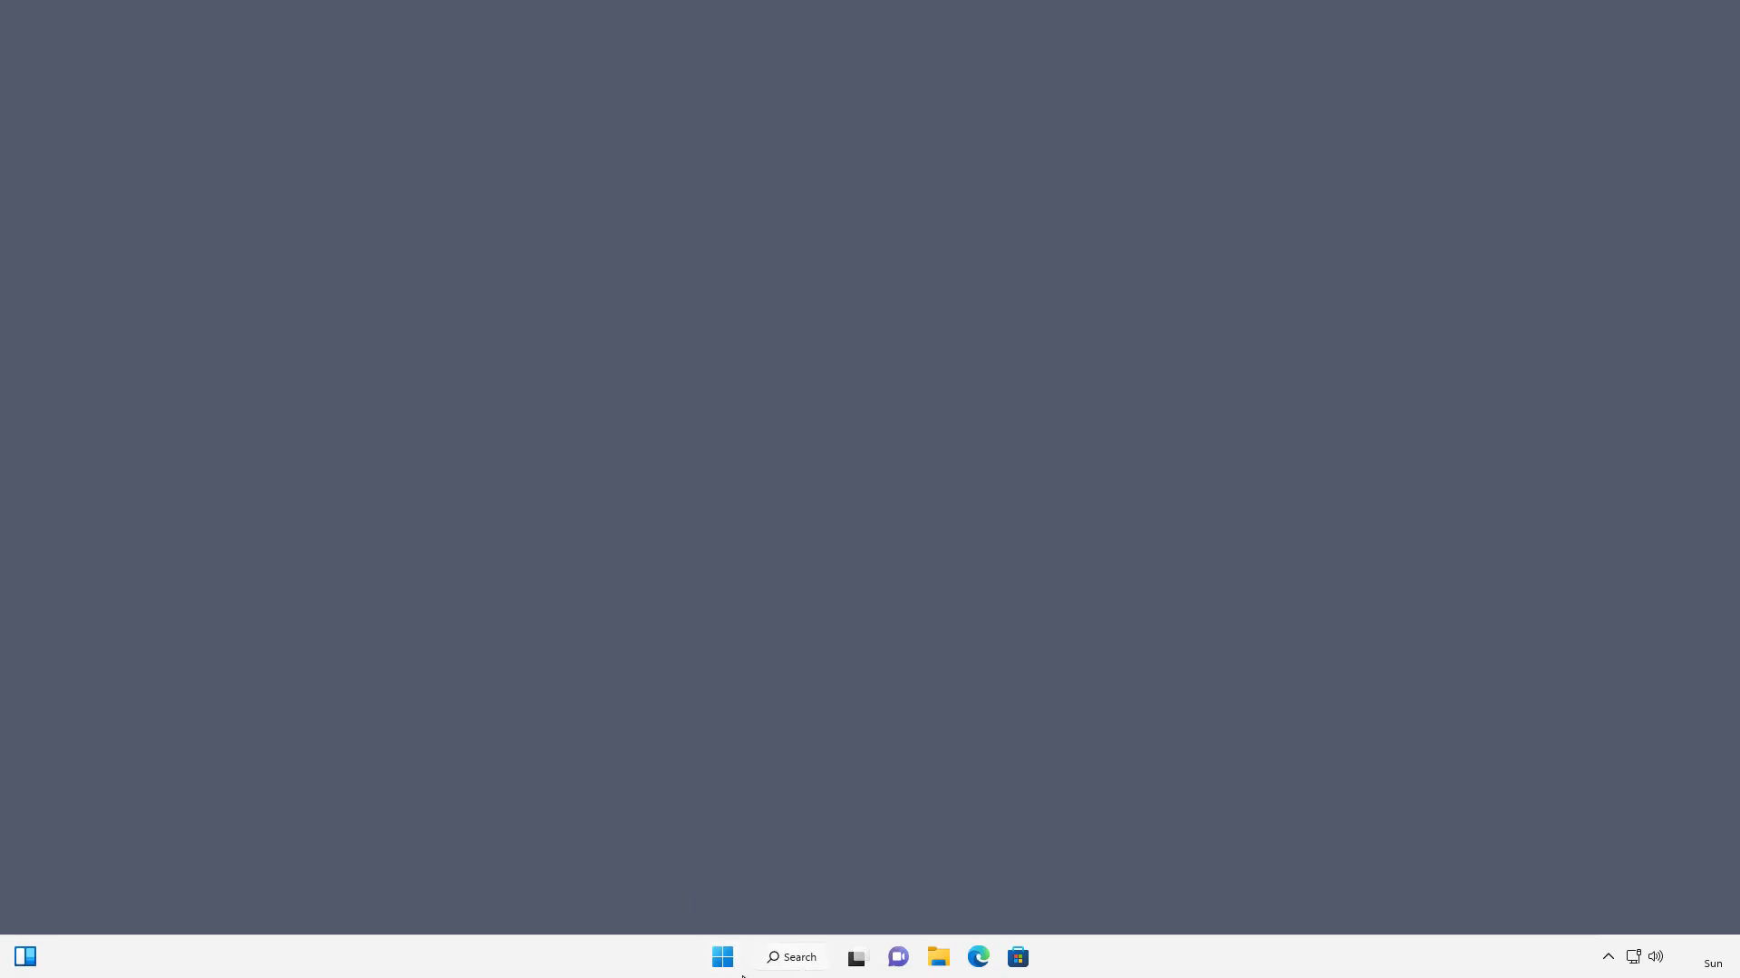
- Launch Server Manager from the Start menu's All apps list
{"action": "left_click", "coordinate": [722, 957]}
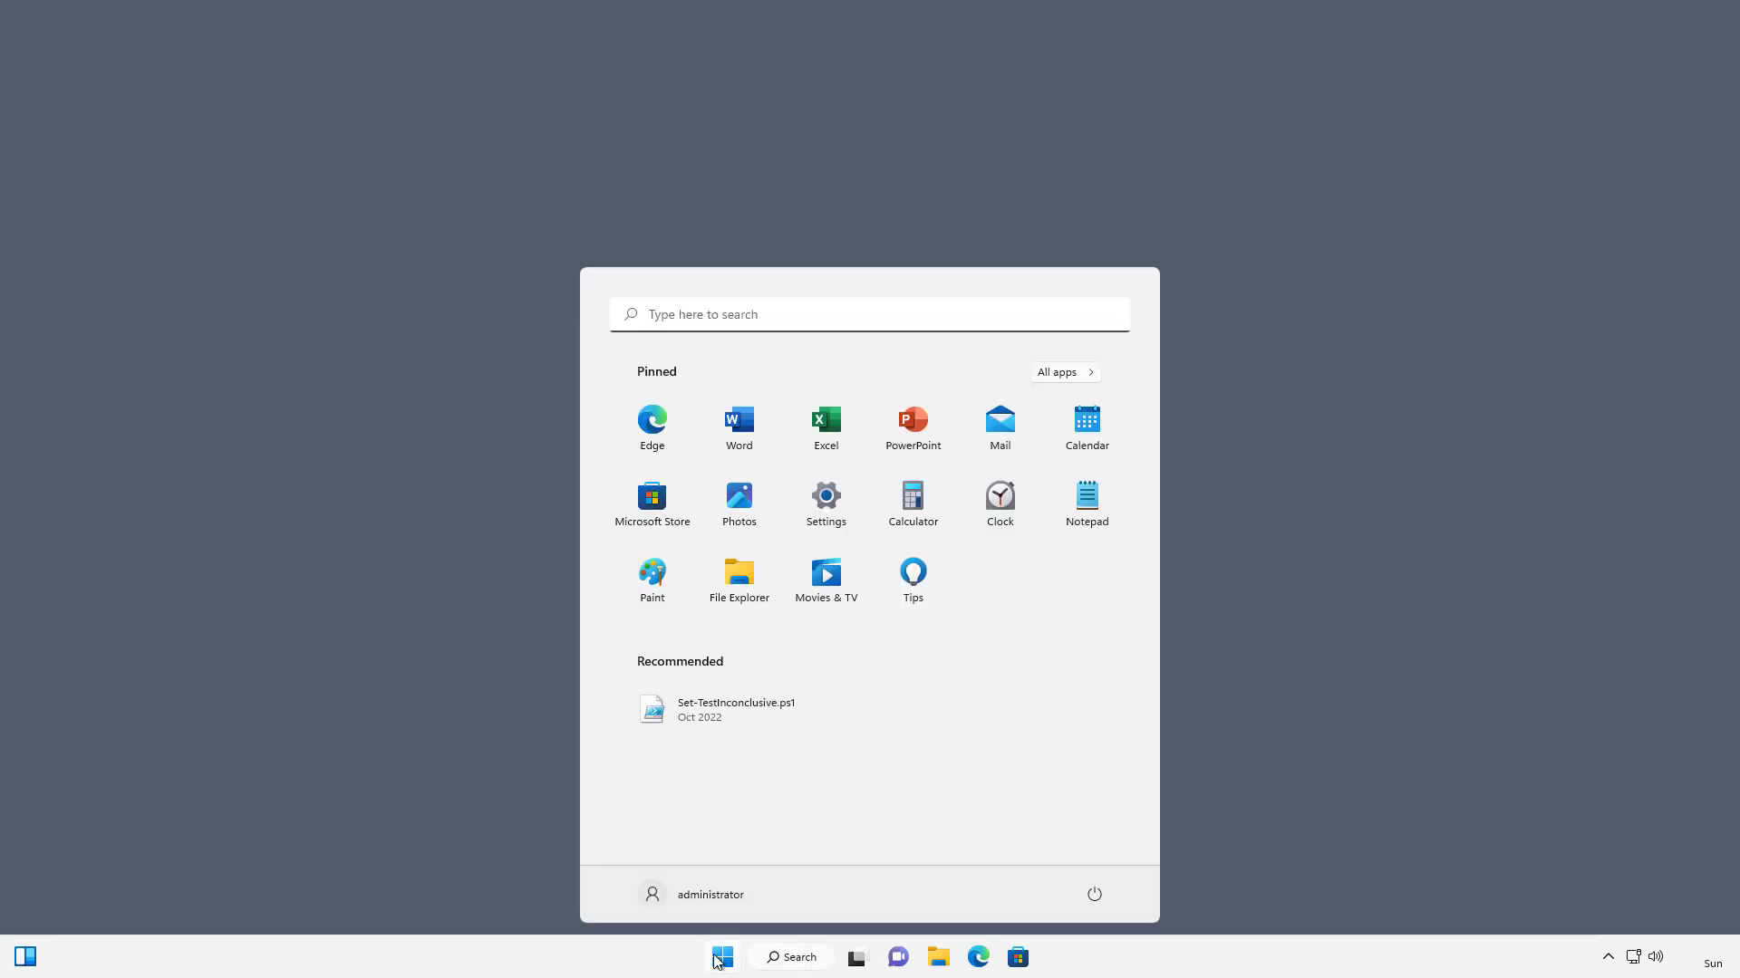
{"action": "left_click", "coordinate": [1062, 371]}
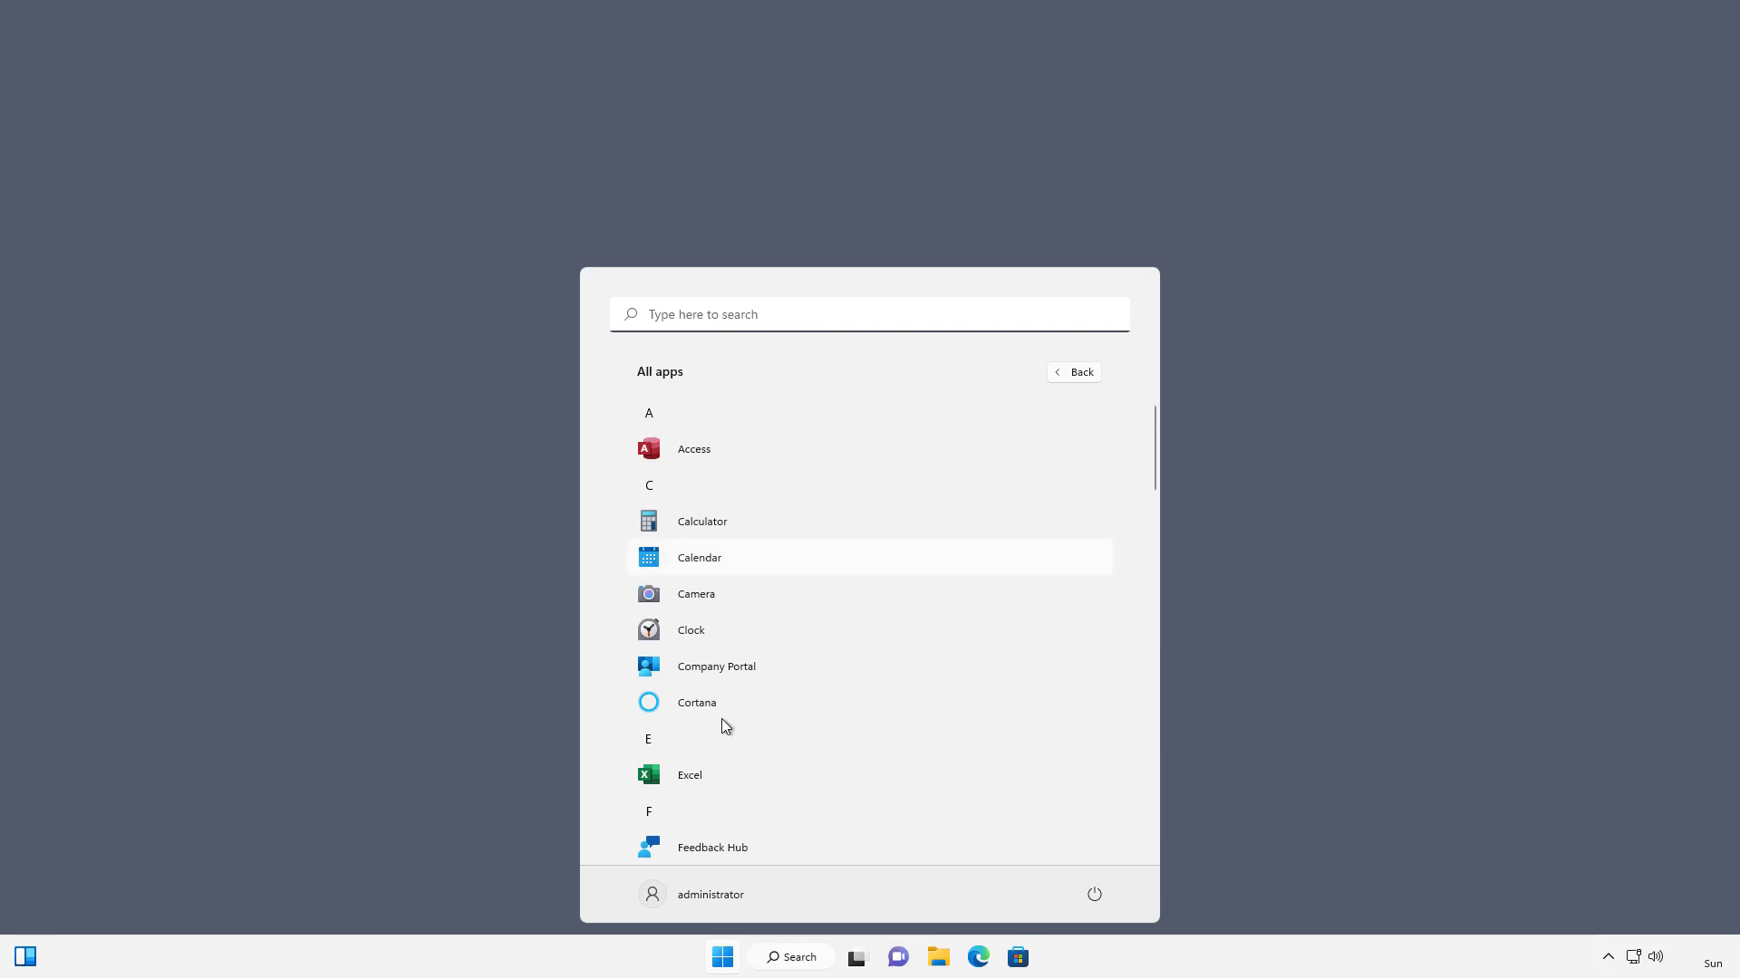
{"action": "scroll", "scroll_direction": "down", "scroll_amount": 3}
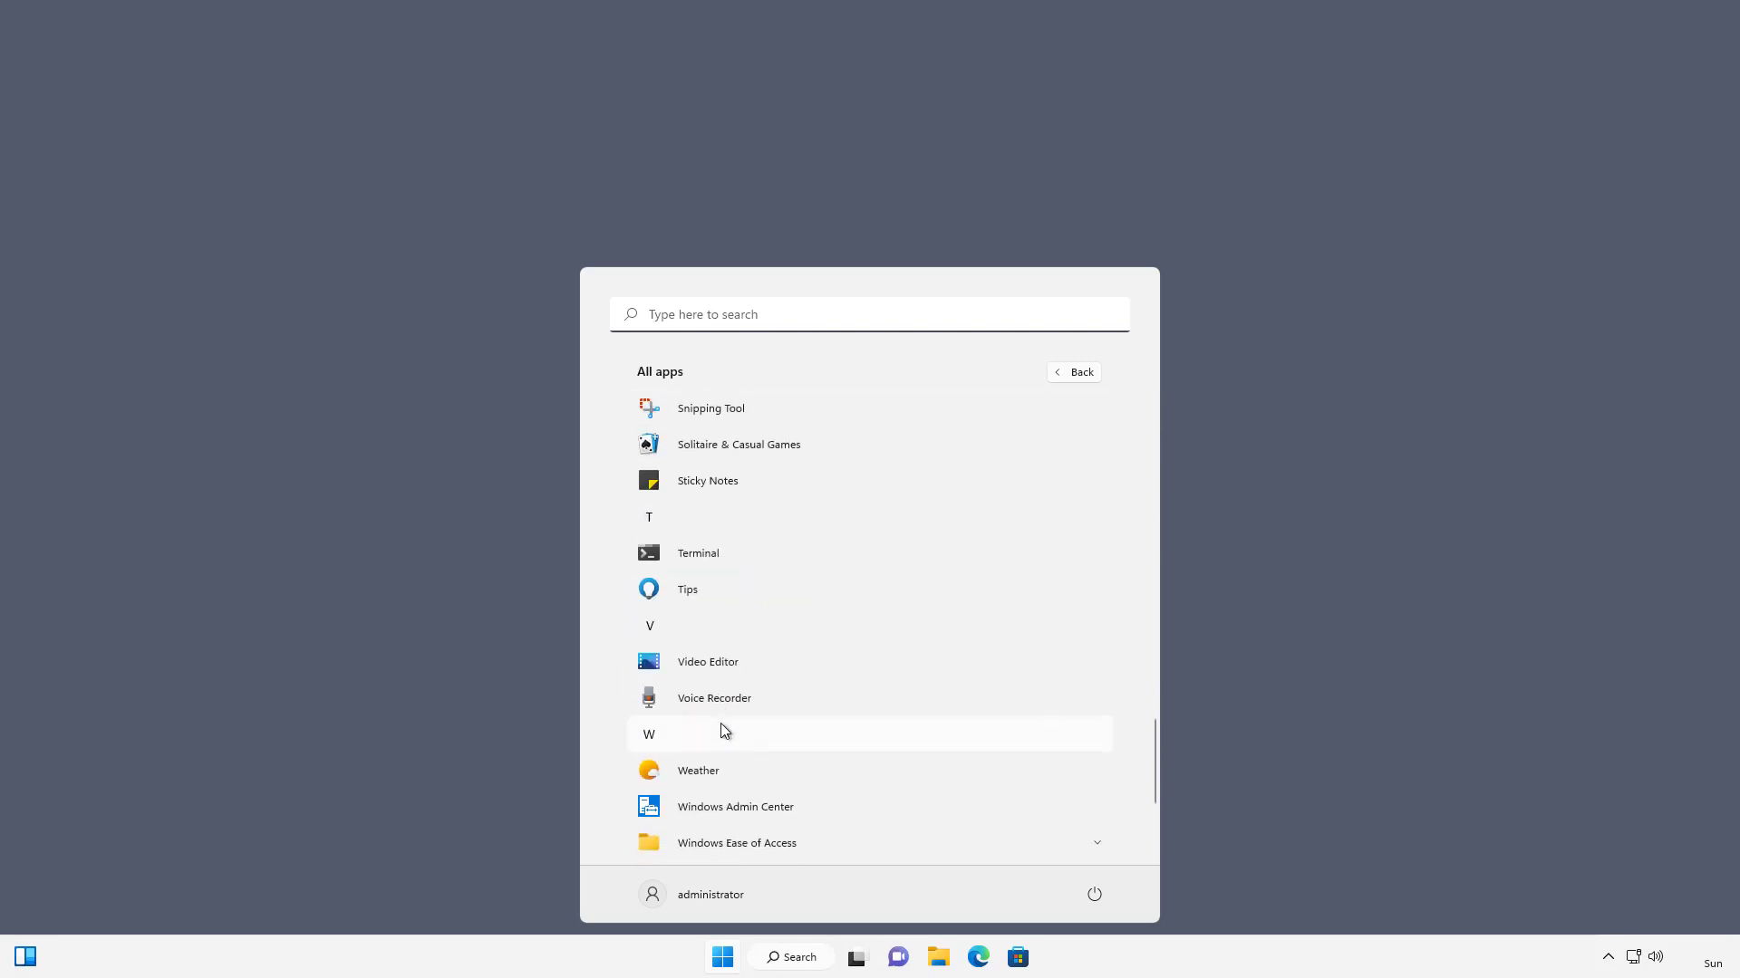
{"action": "scroll", "scroll_direction": "up", "scroll_amount": 3}
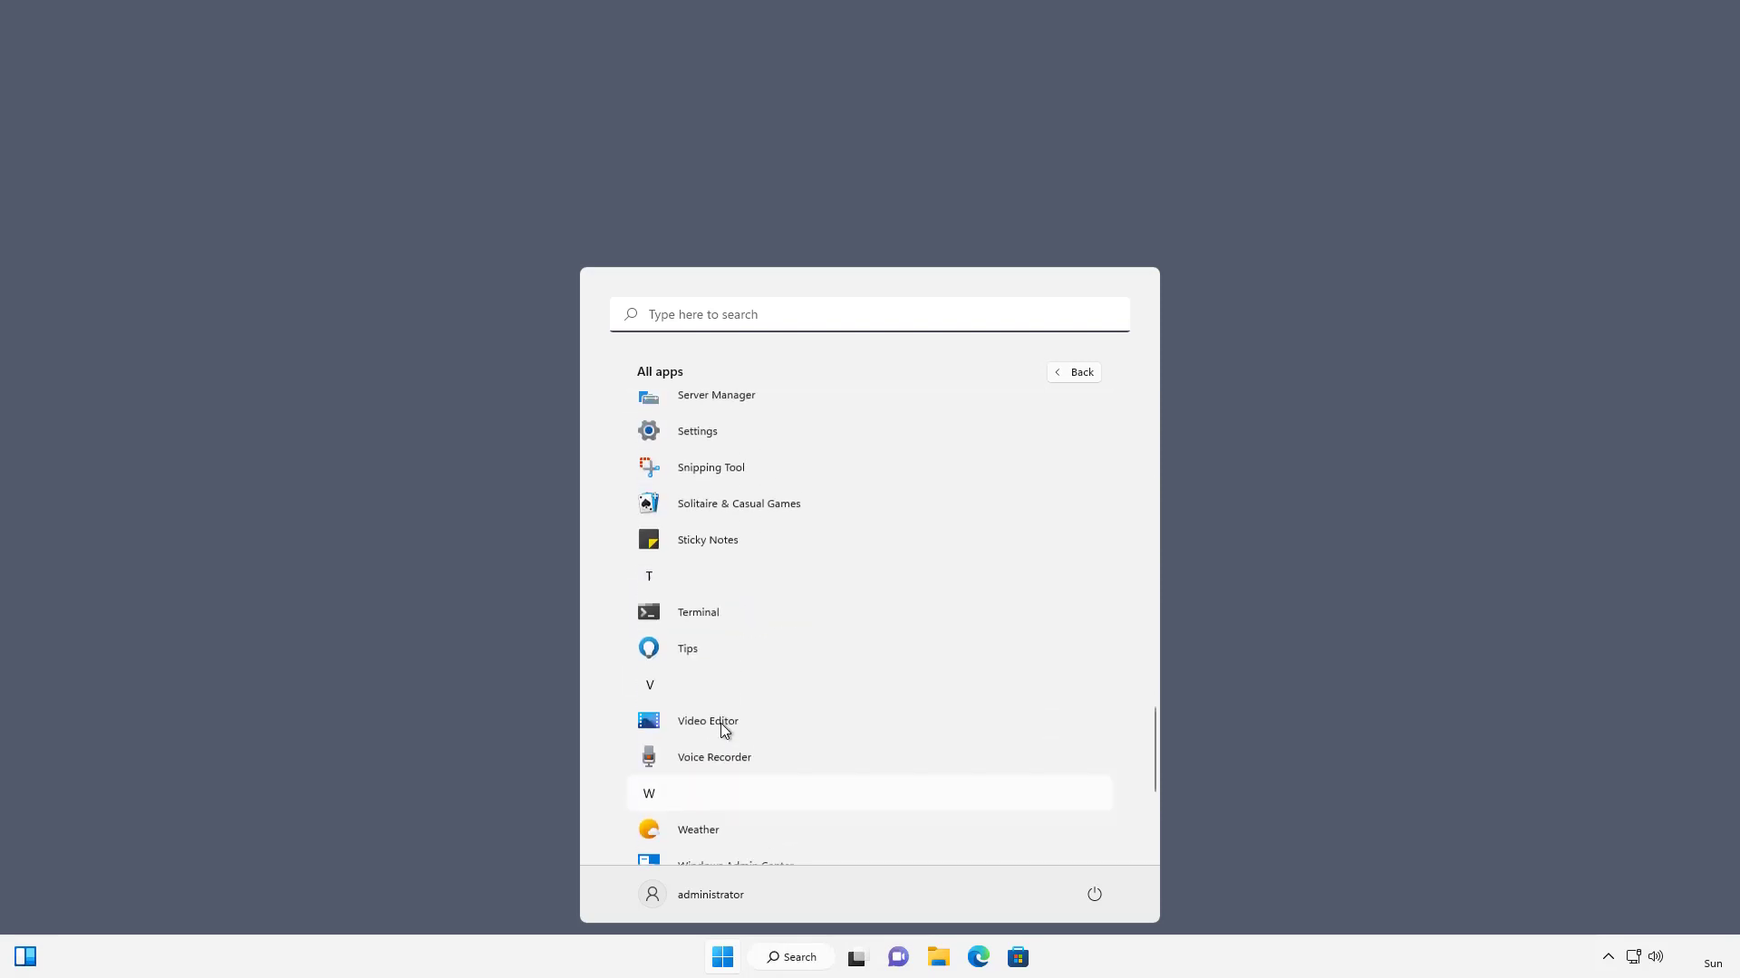
{"action": "scroll", "scroll_direction": "up", "scroll_amount": 3}
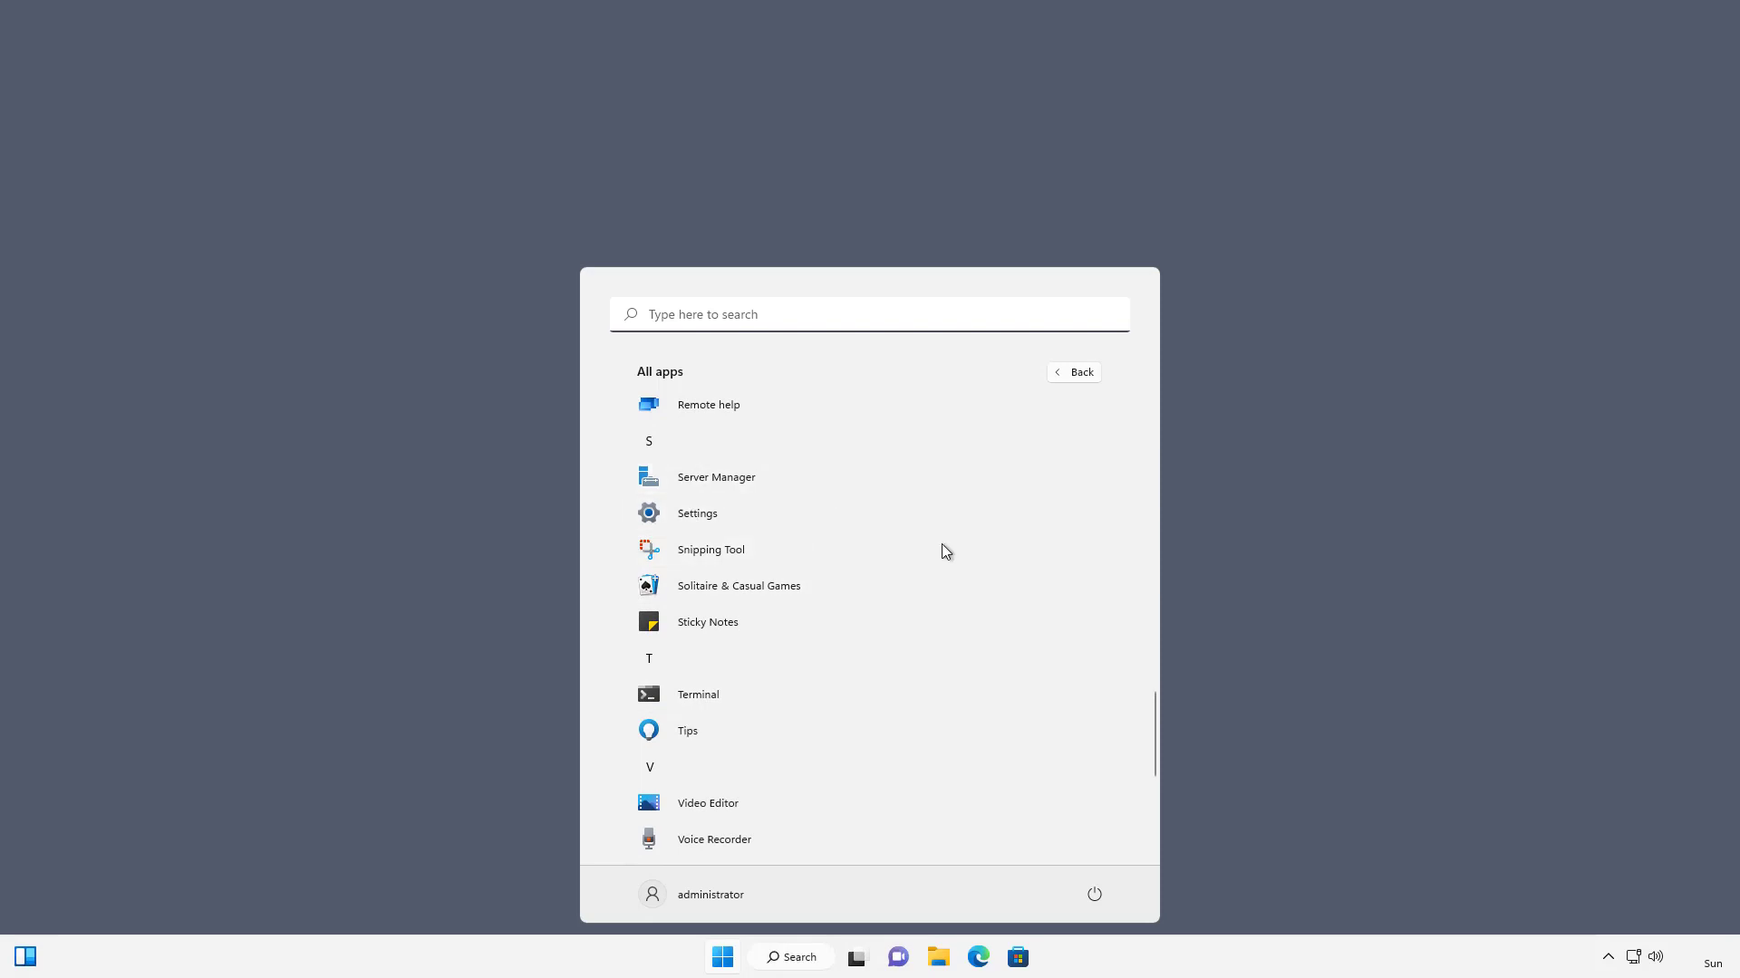
{"action": "left_click", "coordinate": [716, 477]}
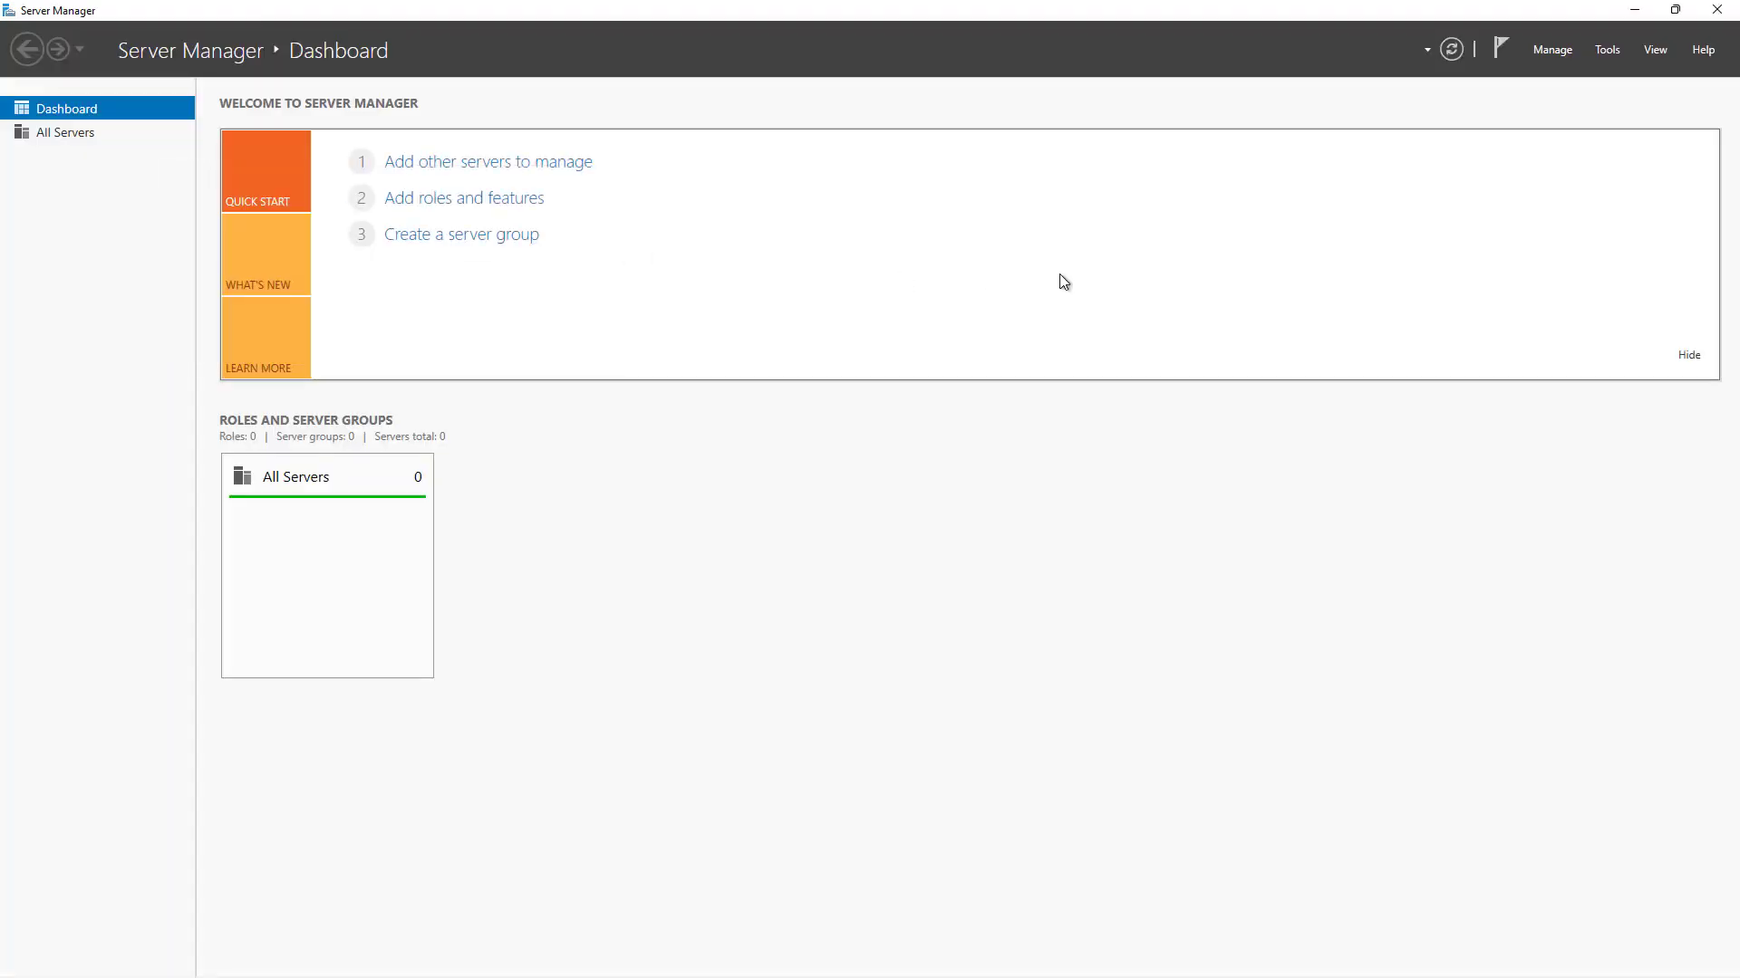
- Launch Active Directory Users and Computers from Server Manager's Tools menu
{"action": "left_click", "coordinate": [1605, 49]}
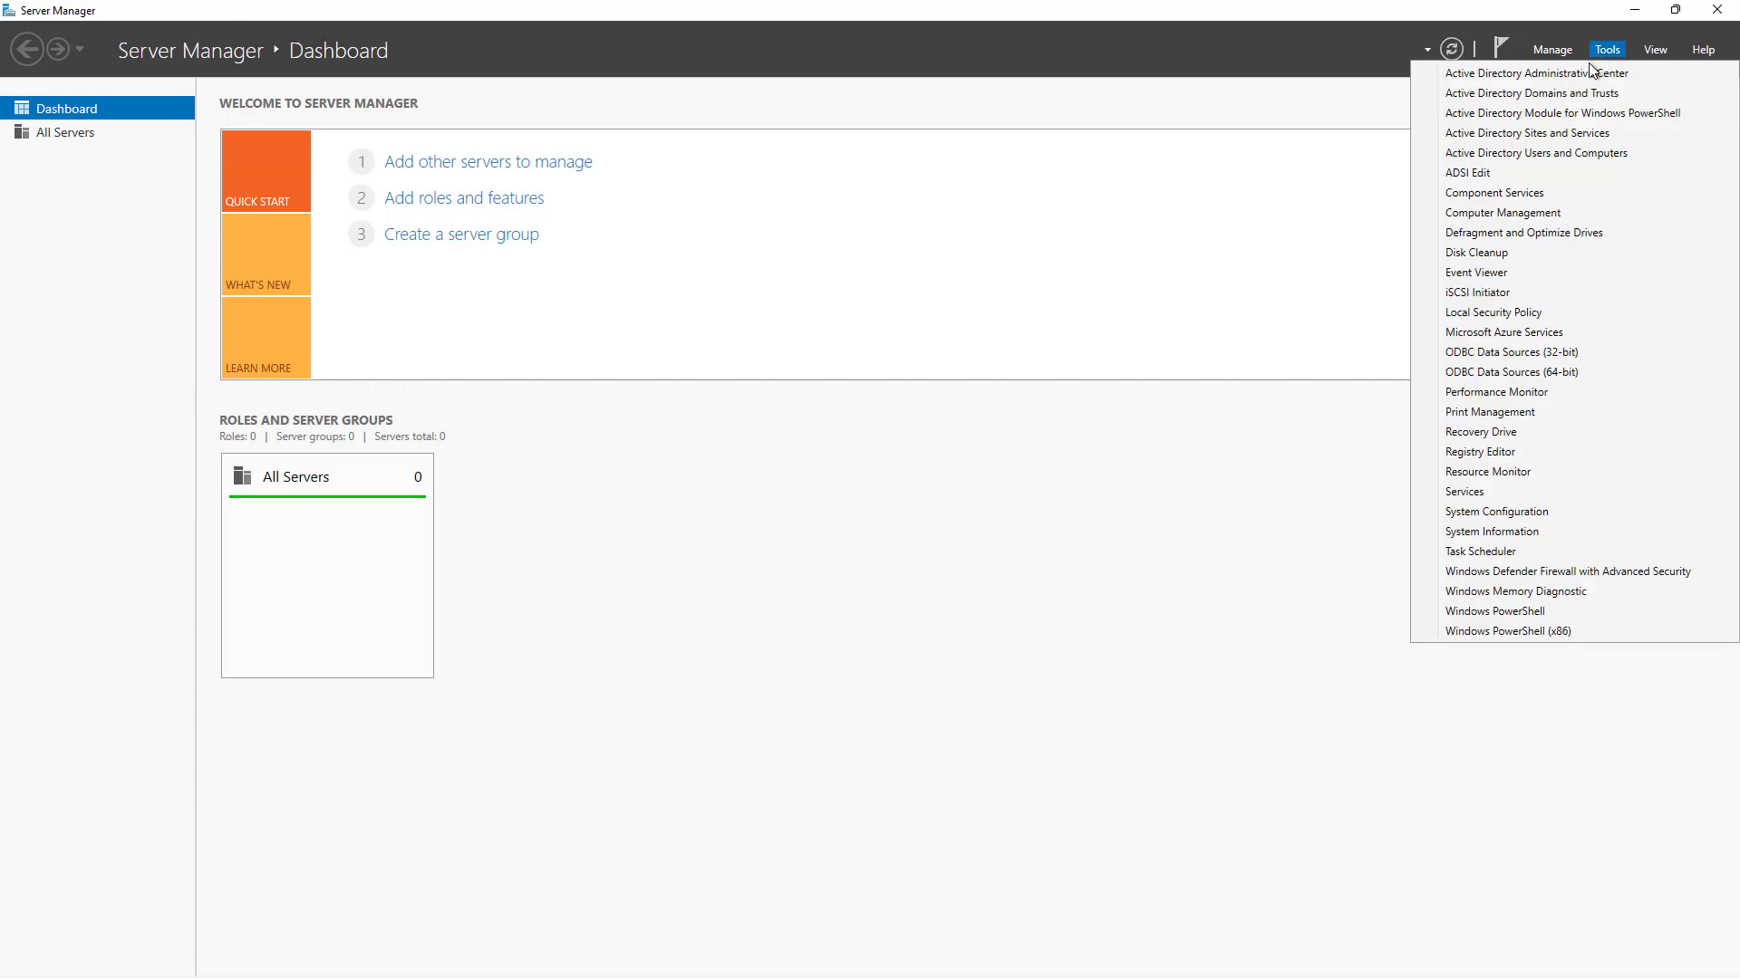
{"action": "mouse_move", "coordinate": [1551, 153]}
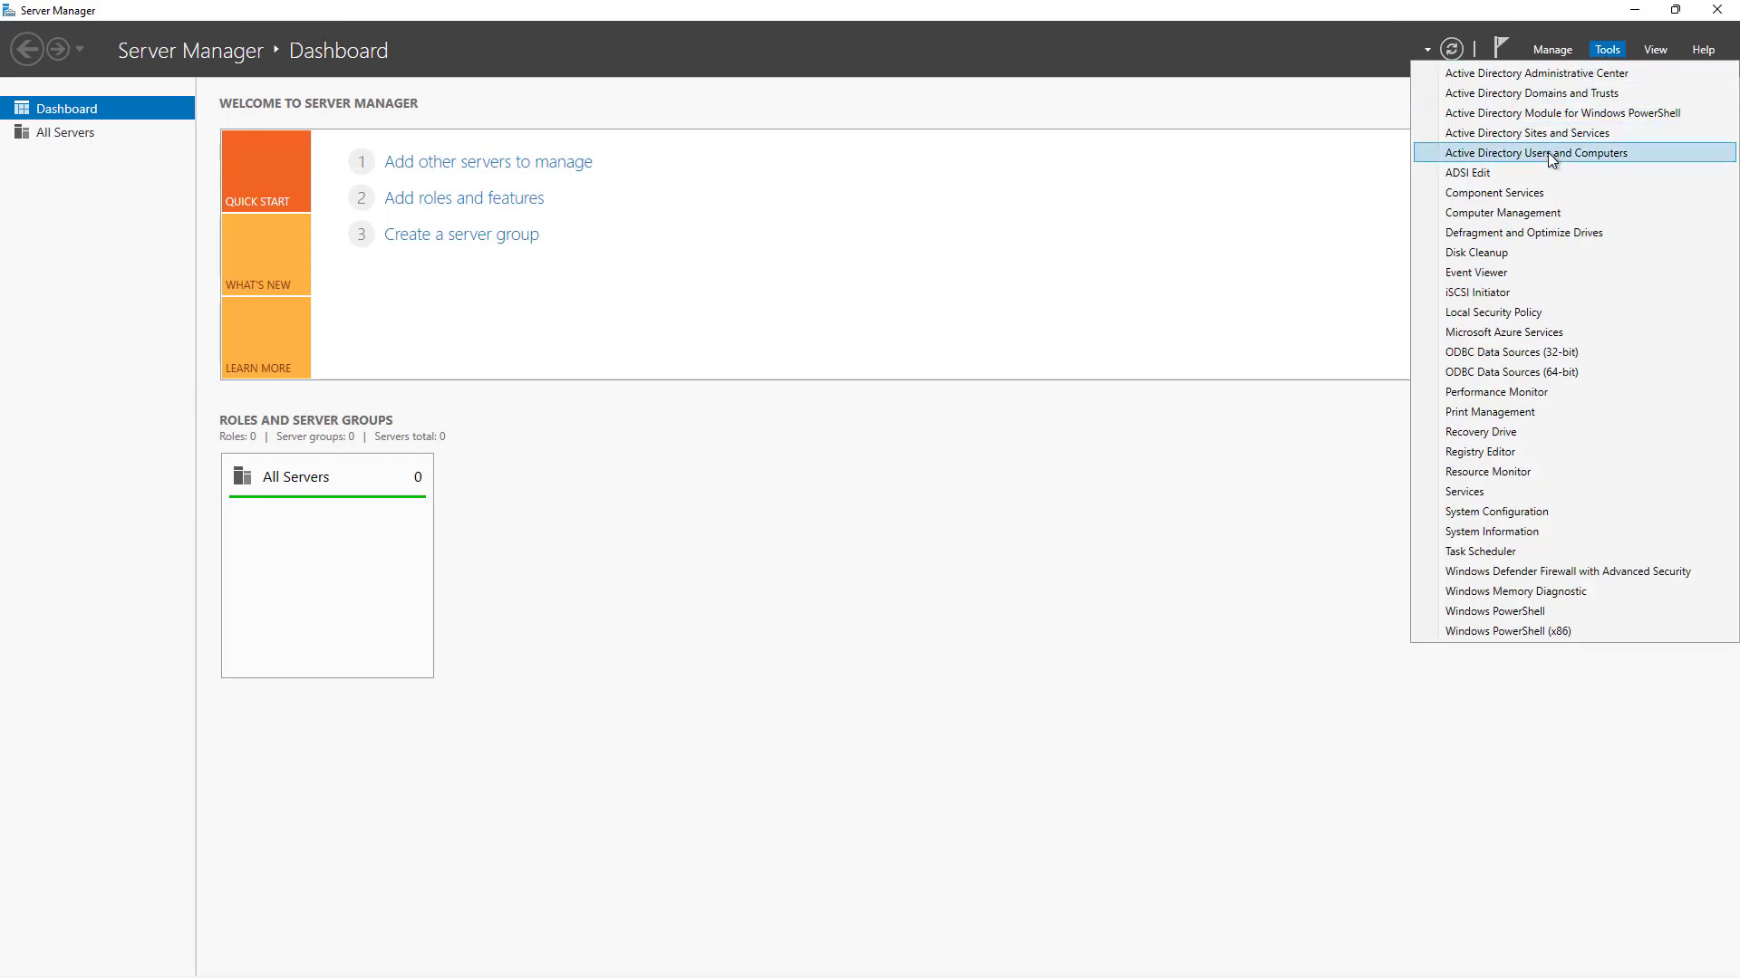
{"action": "left_click", "coordinate": [1535, 153]}
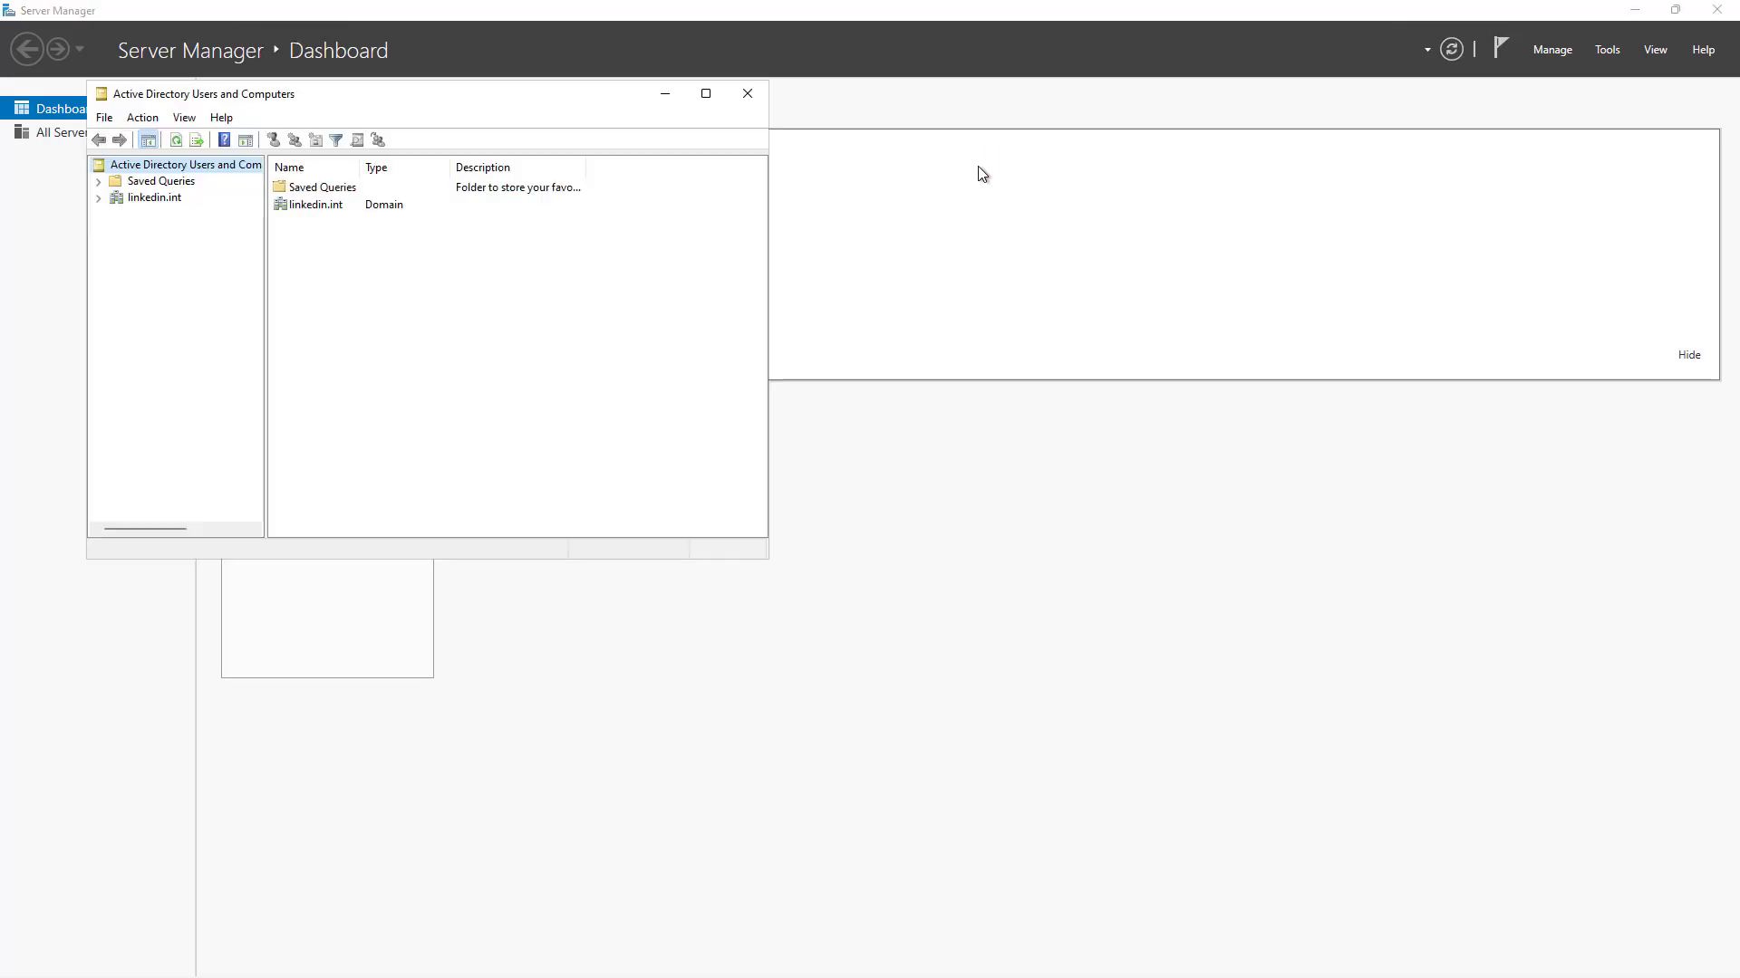
- Maximize Active Directory Users and Computers, then select and expand the linkedin.int domain
{"action": "left_click", "coordinate": [707, 93]}
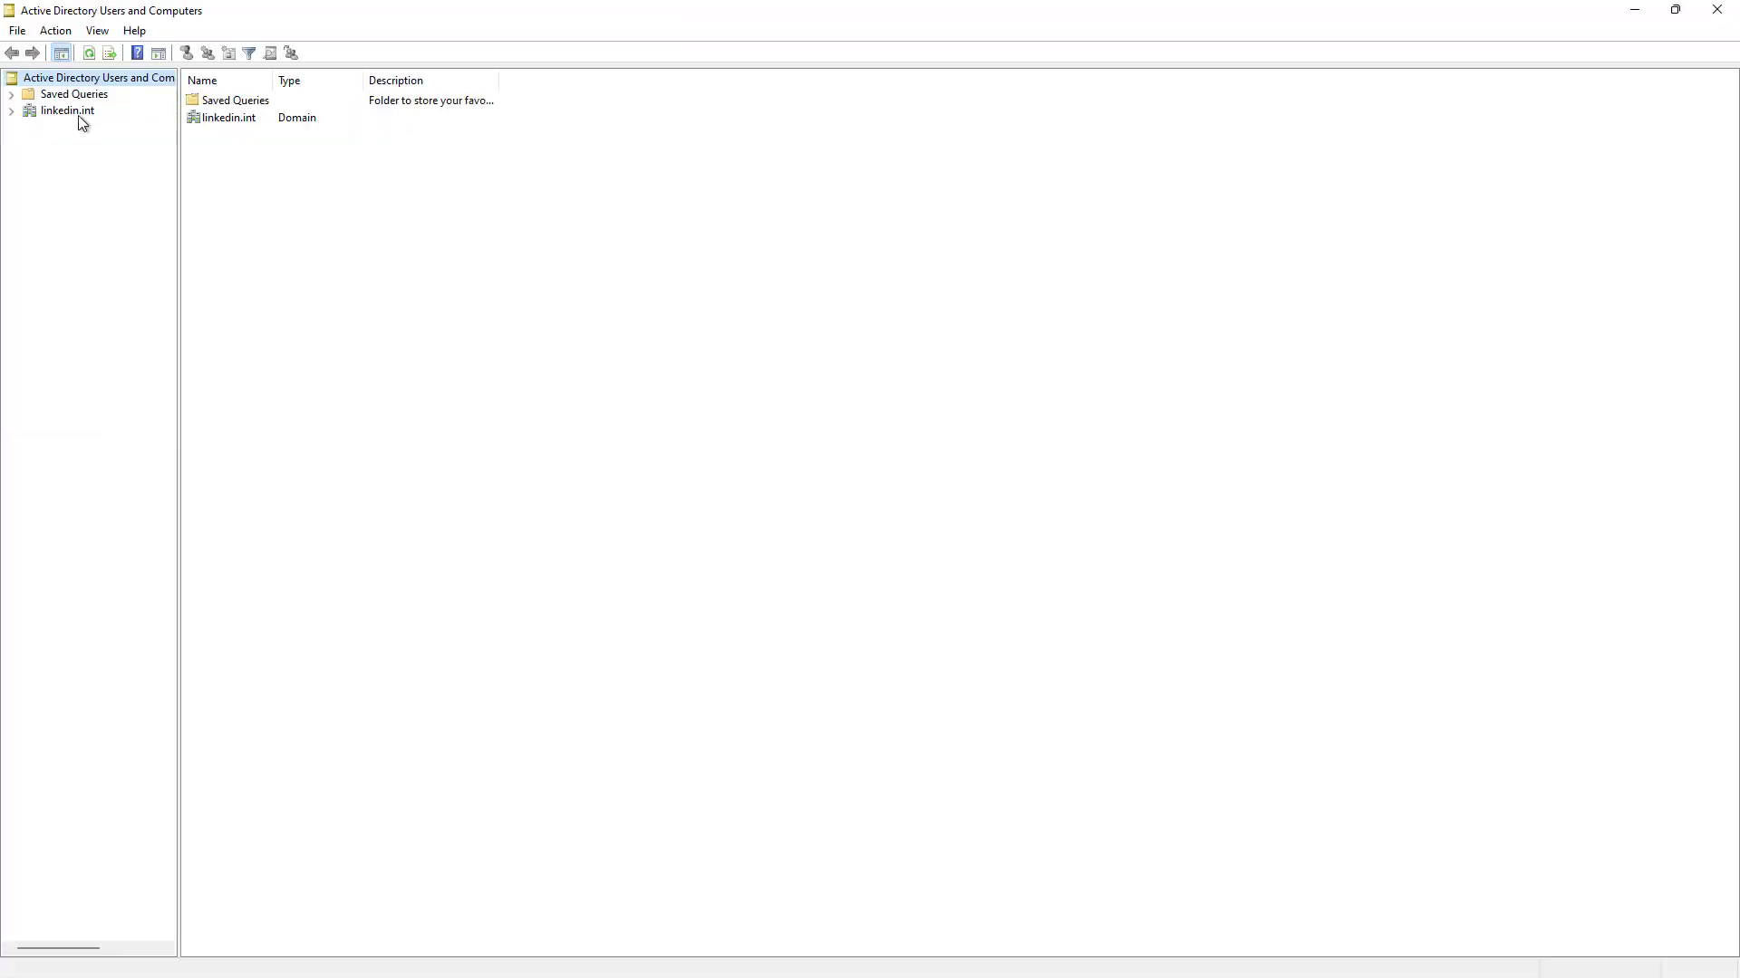
{"action": "left_click", "coordinate": [66, 110]}
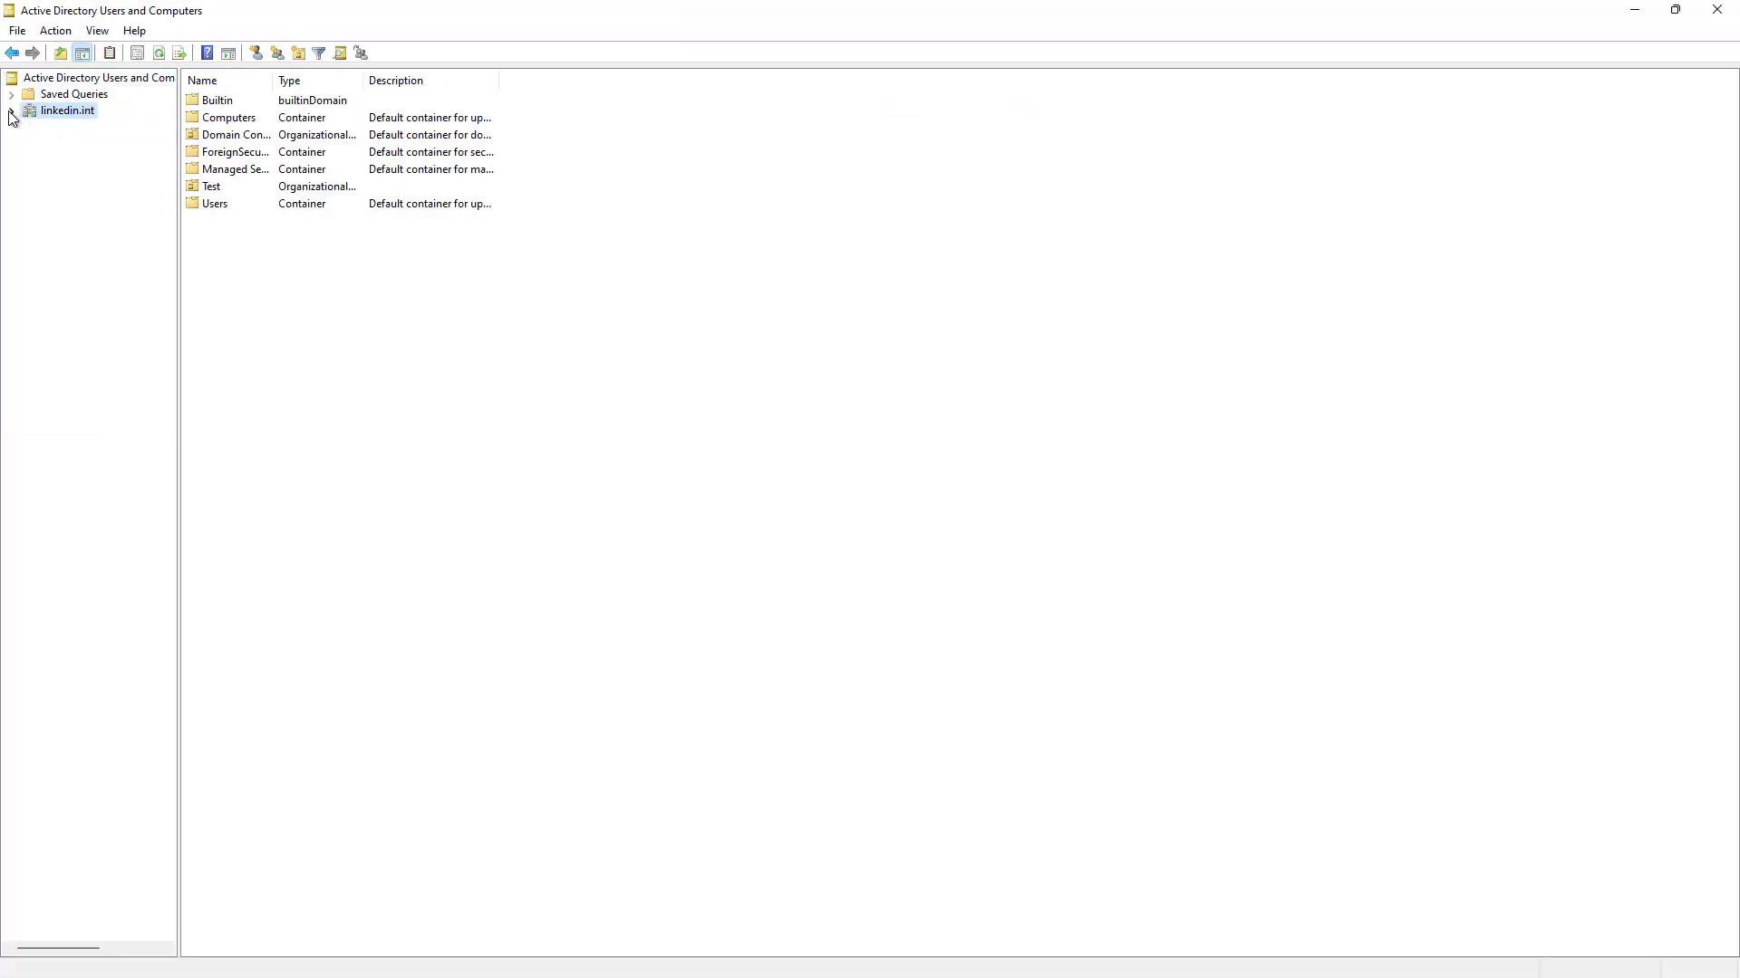
{"action": "left_click", "coordinate": [12, 110]}
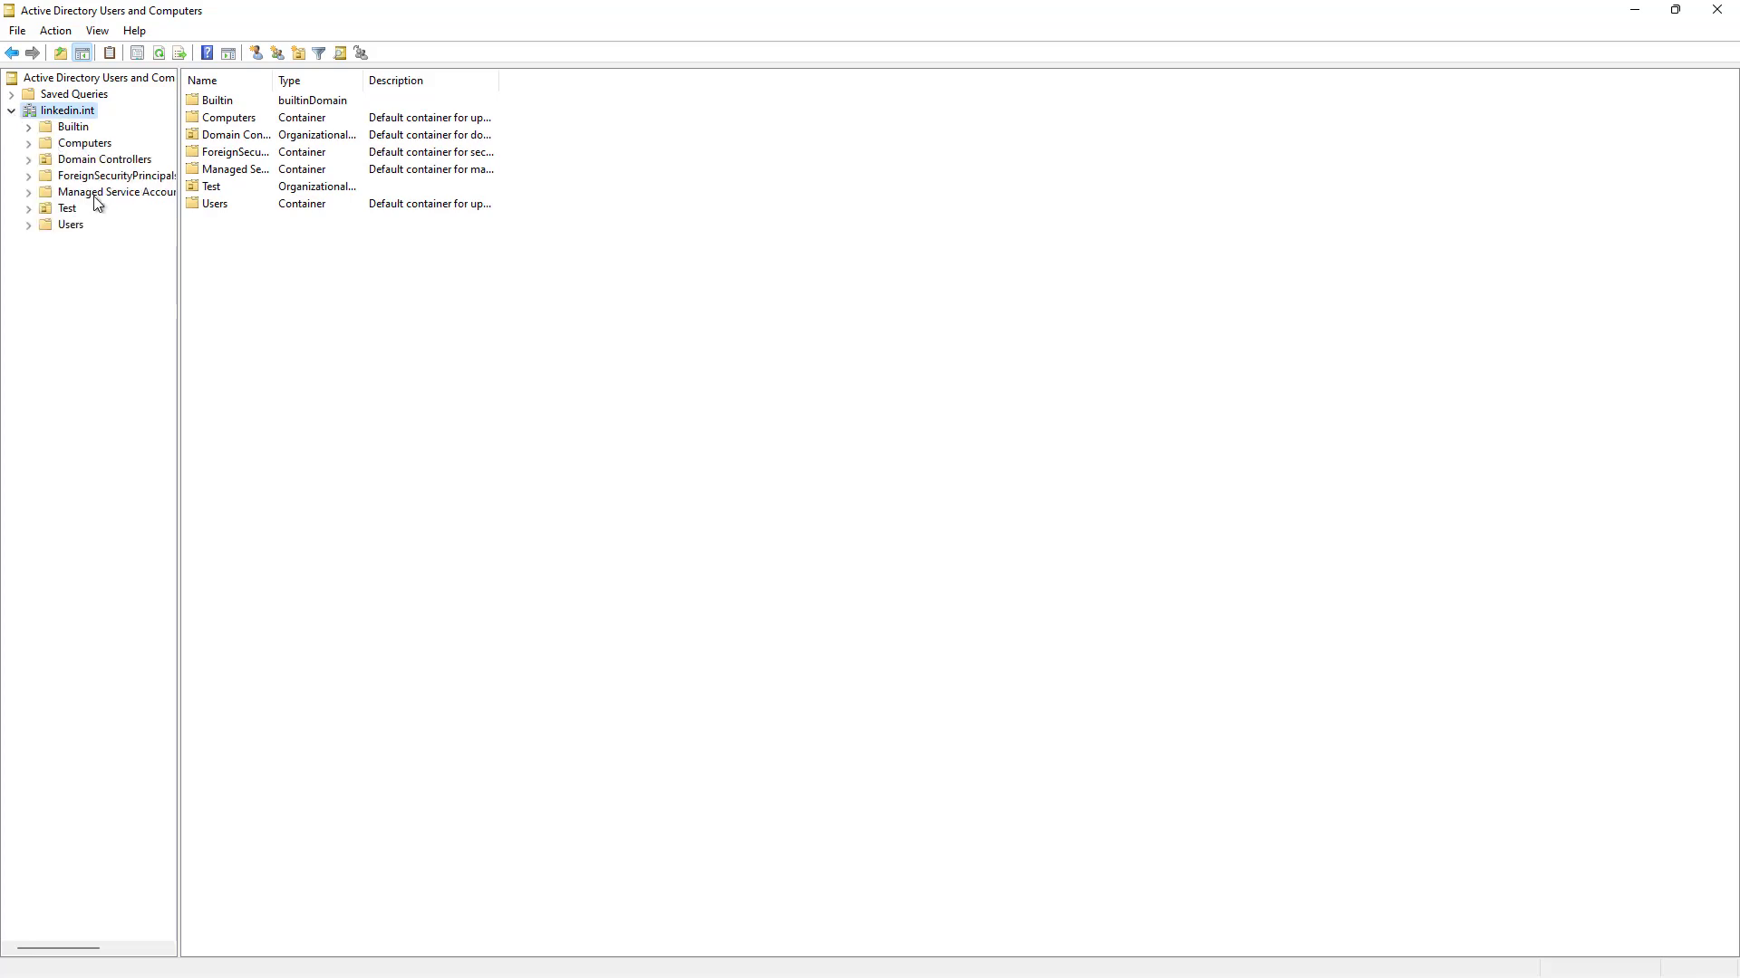
{"action": "mouse_move", "coordinate": [73, 227]}
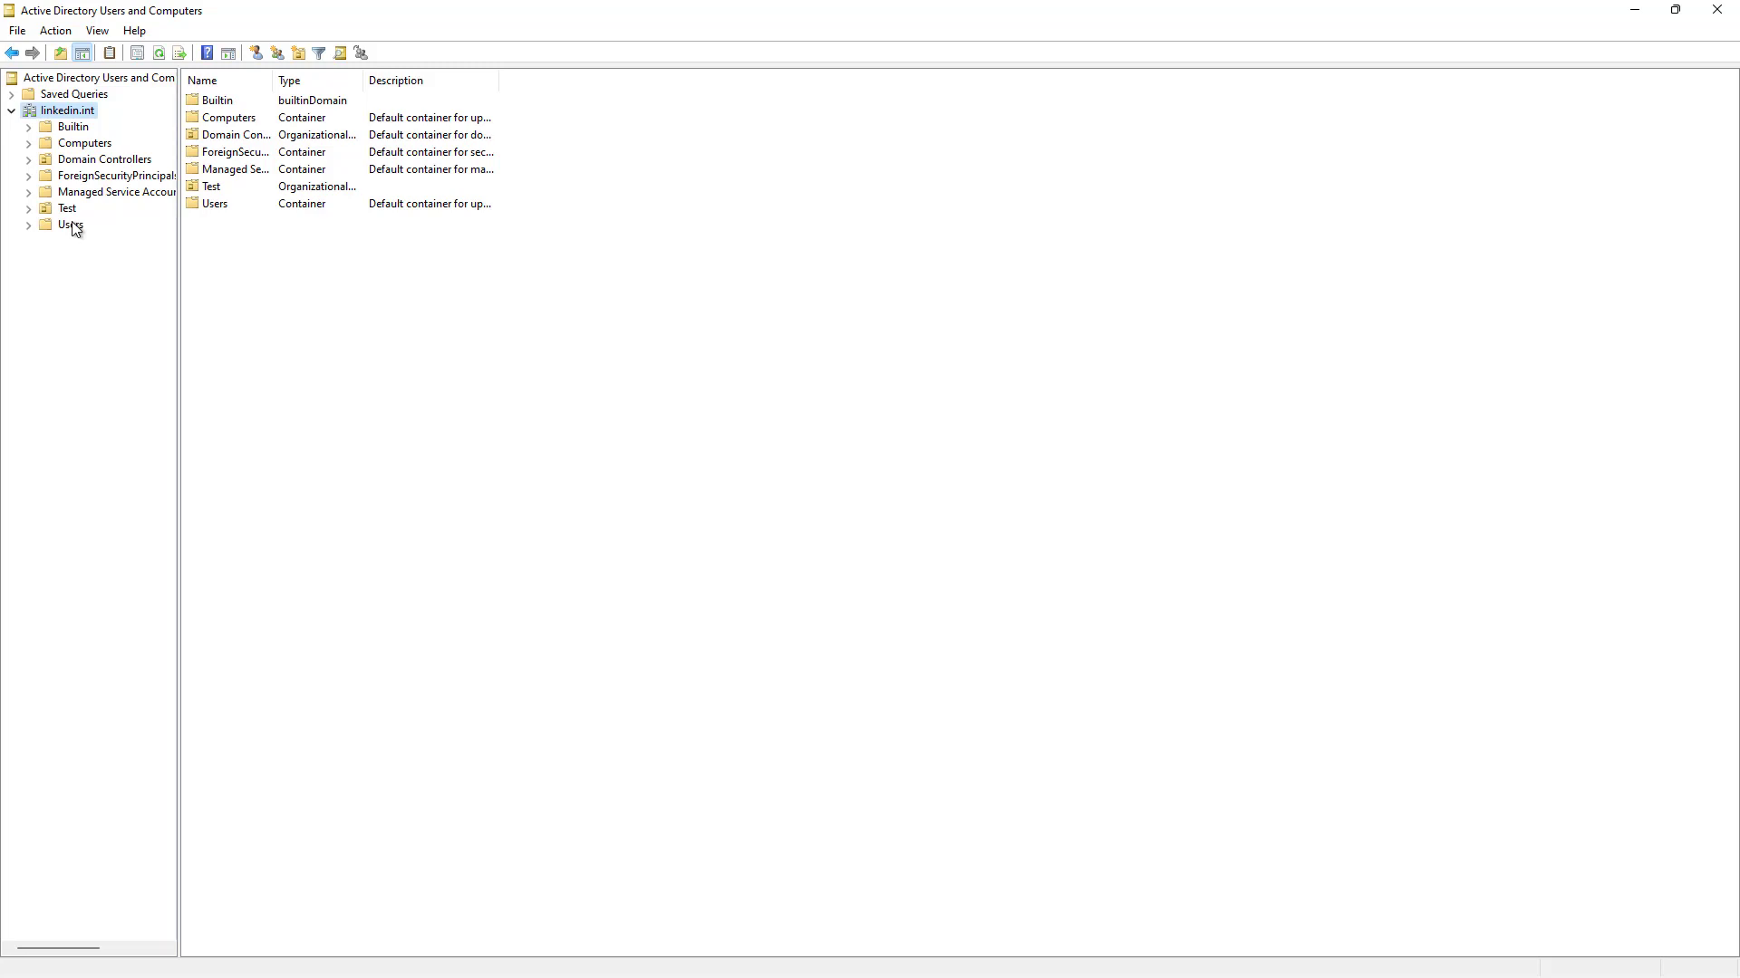
{"action": "mouse_move", "coordinate": [90, 243]}
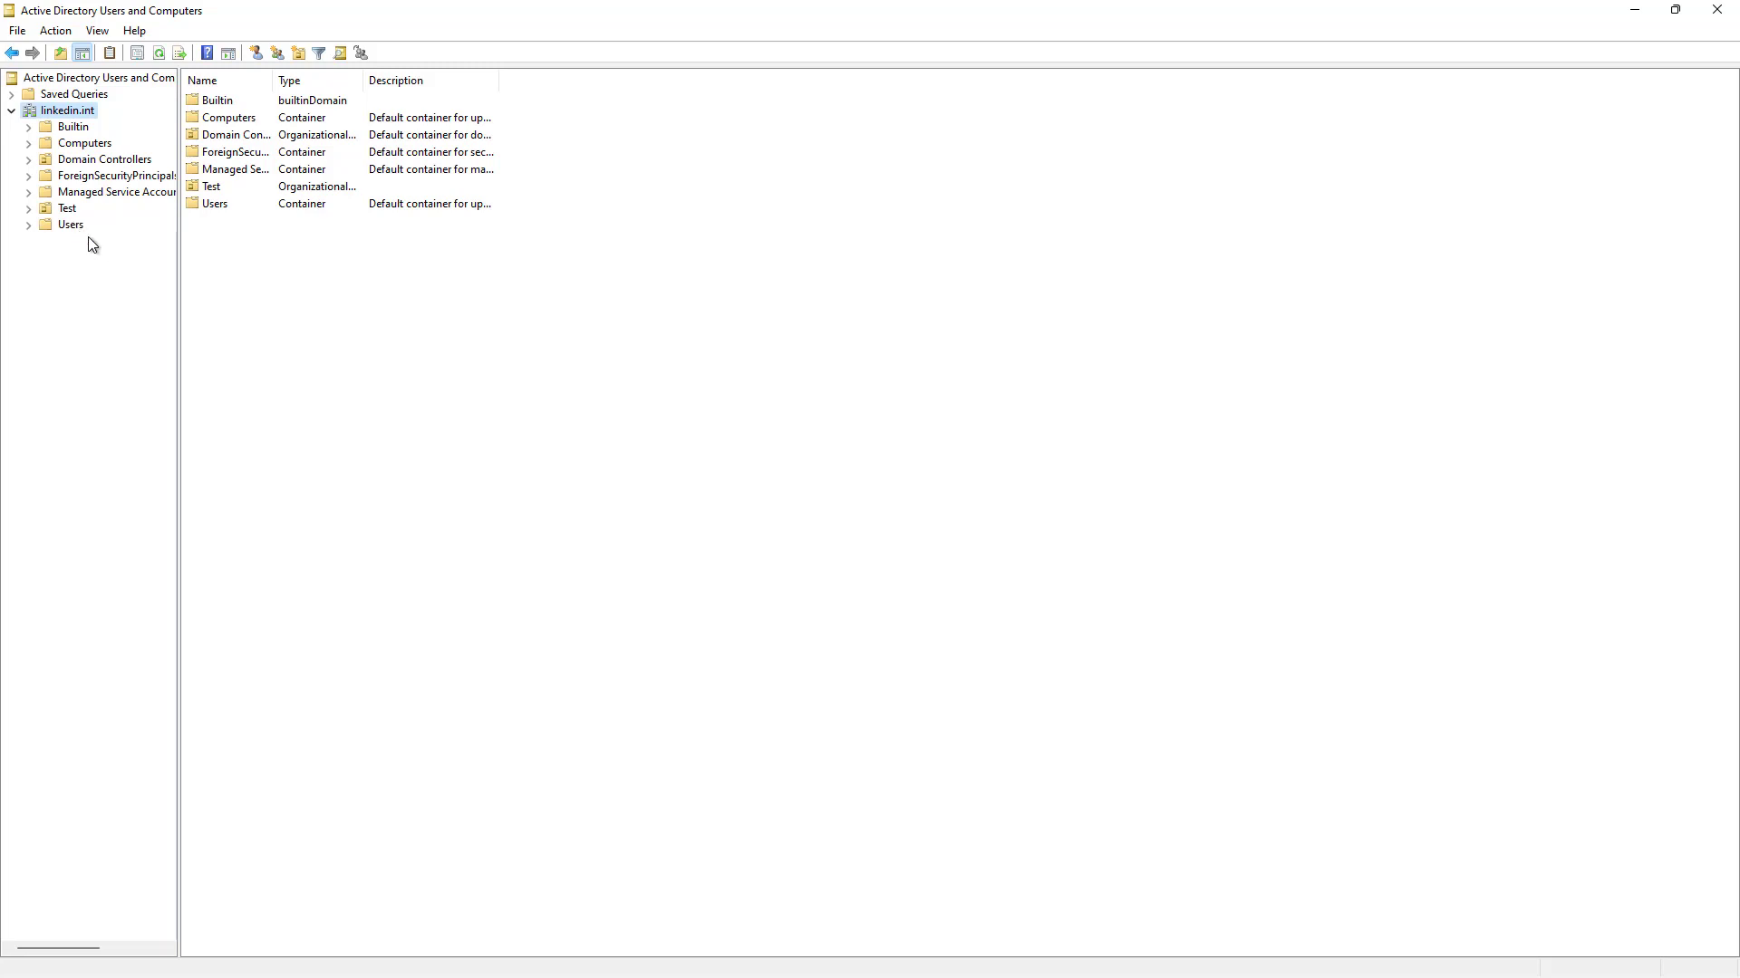
{"action": "mouse_move", "coordinate": [341, 271]}
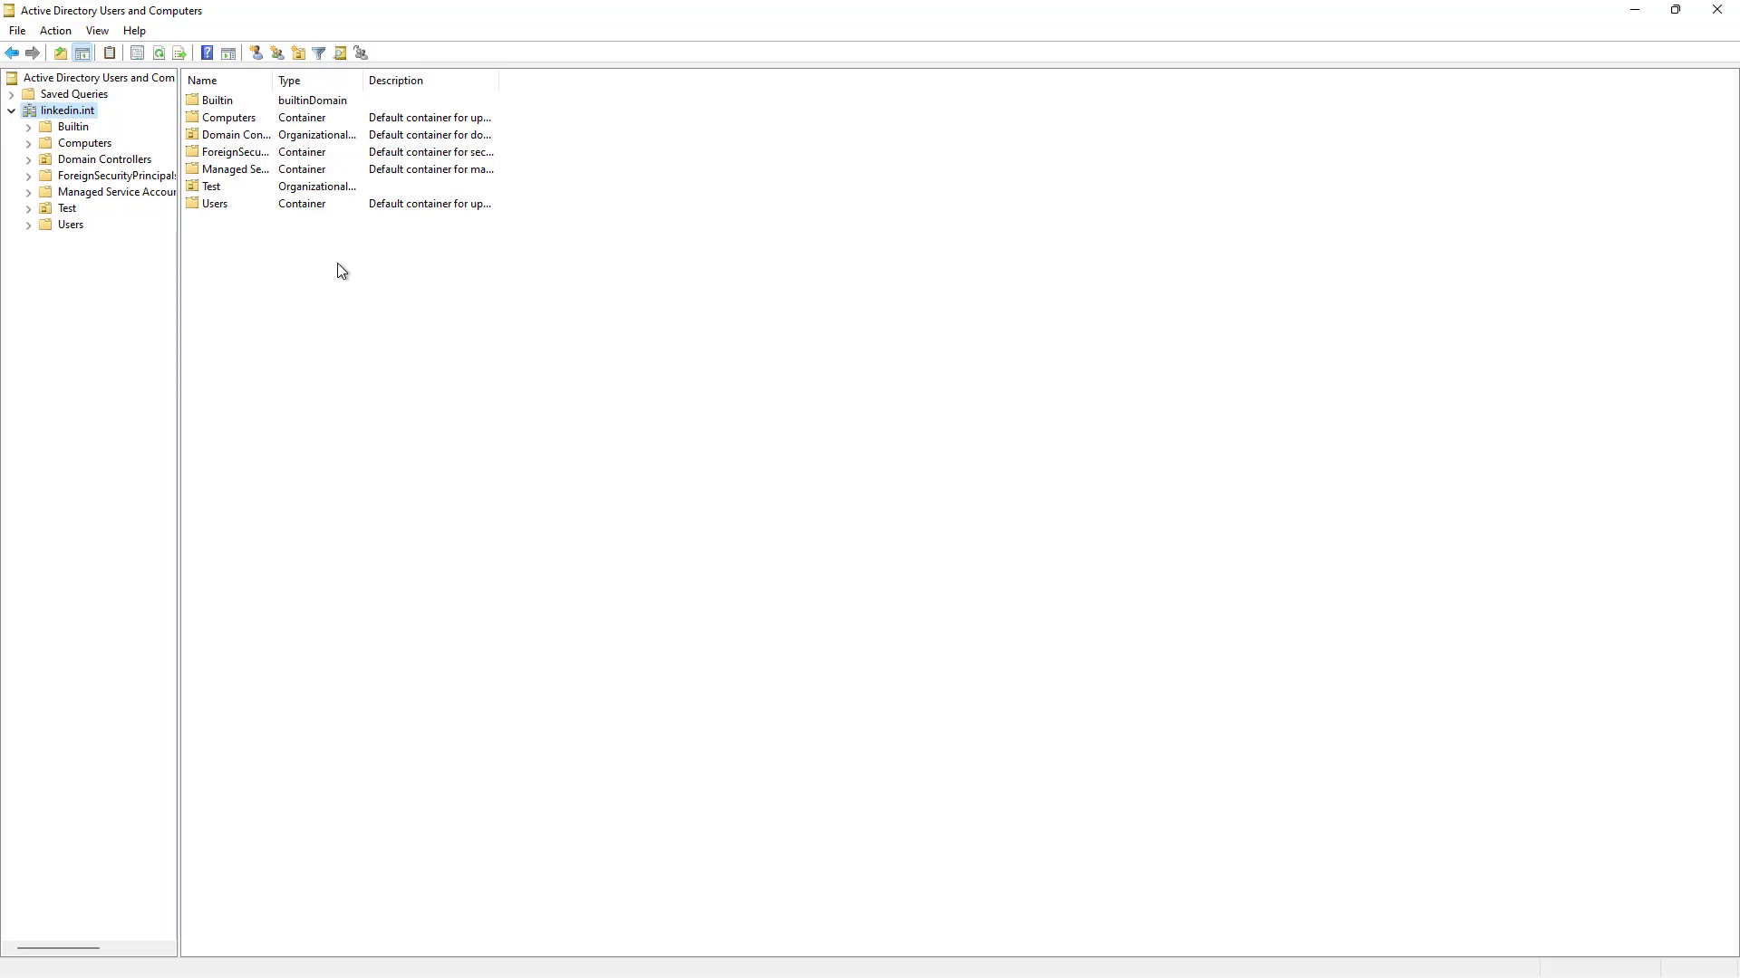